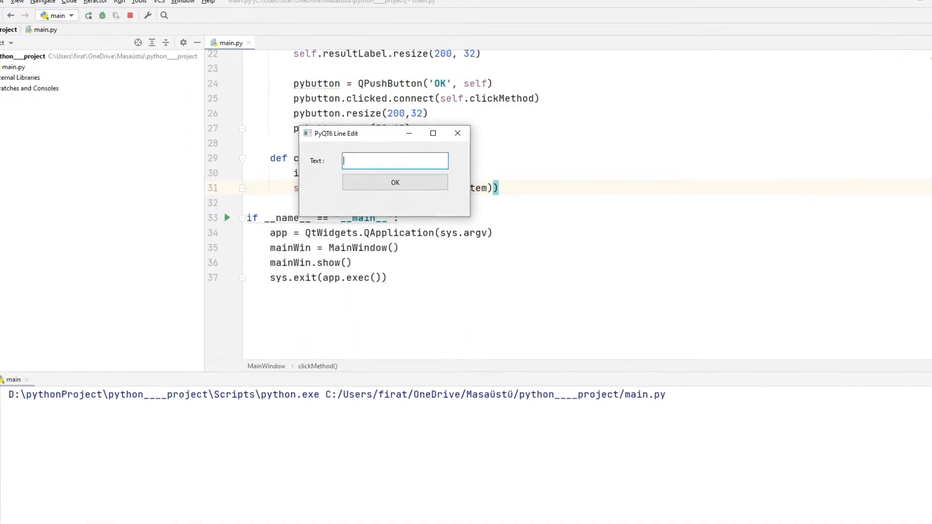
Enter 'Turtle Code Youtube' in the demo's line edit and submit it with OK.
text(Turtle Code Youtube)
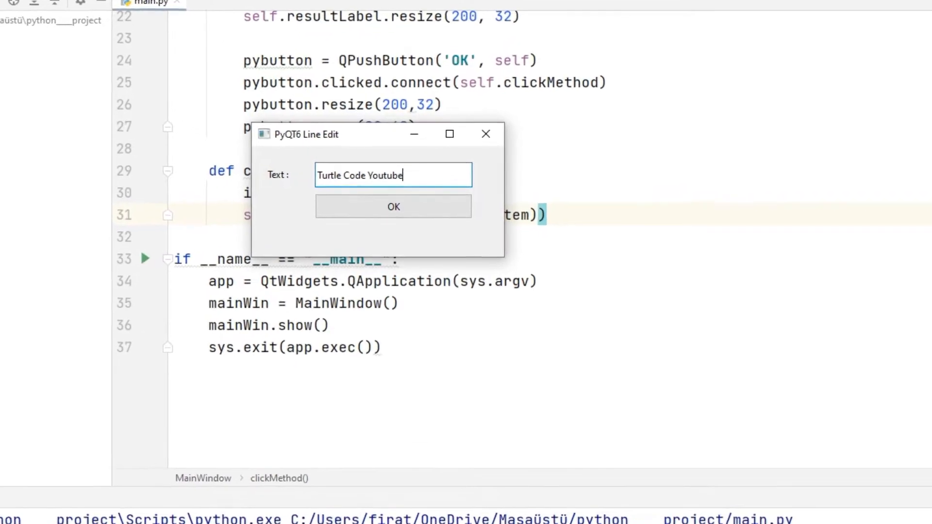
click(393, 206)
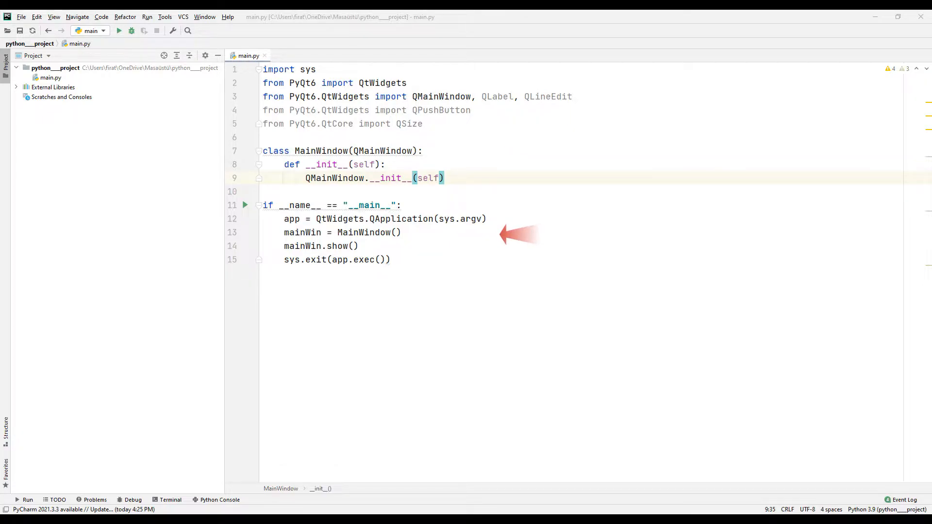
right_click(248, 55)
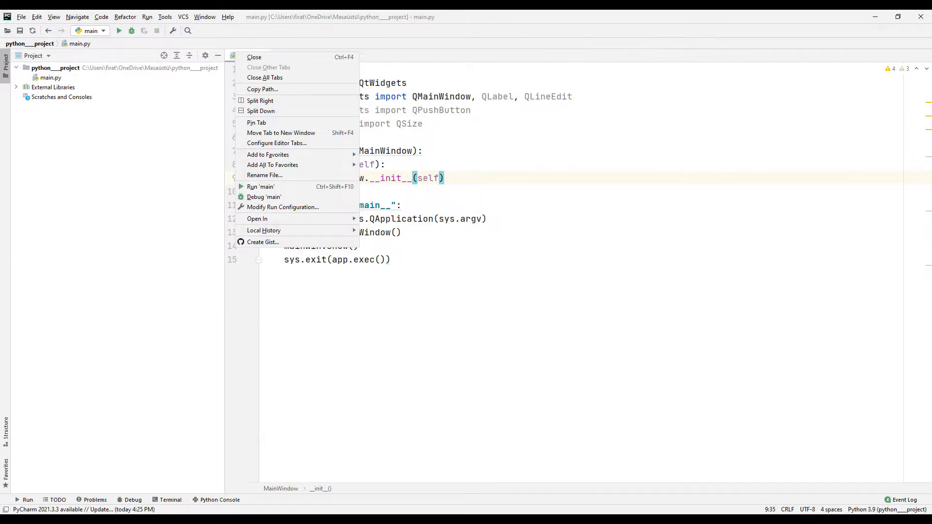
click(260, 186)
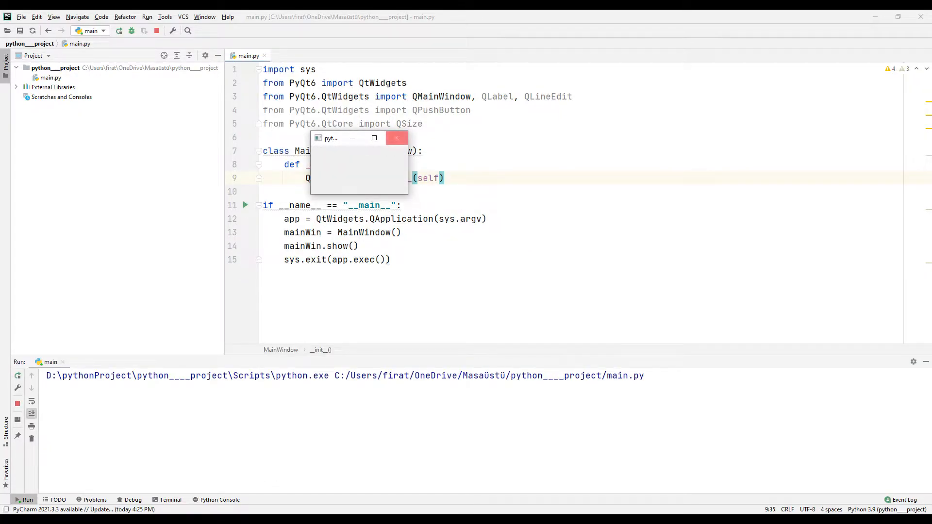
click(396, 137)
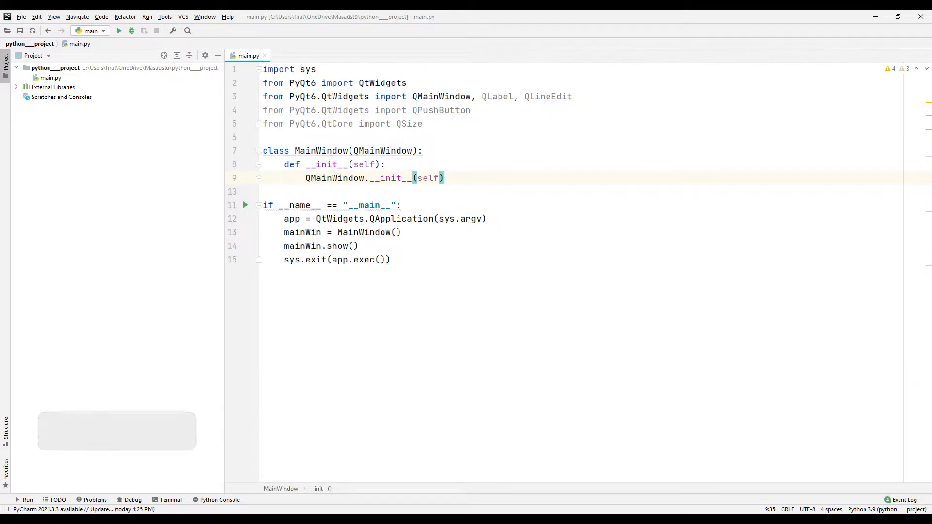
Give the main window a minimum size of QSize(320, 140).
text(self)
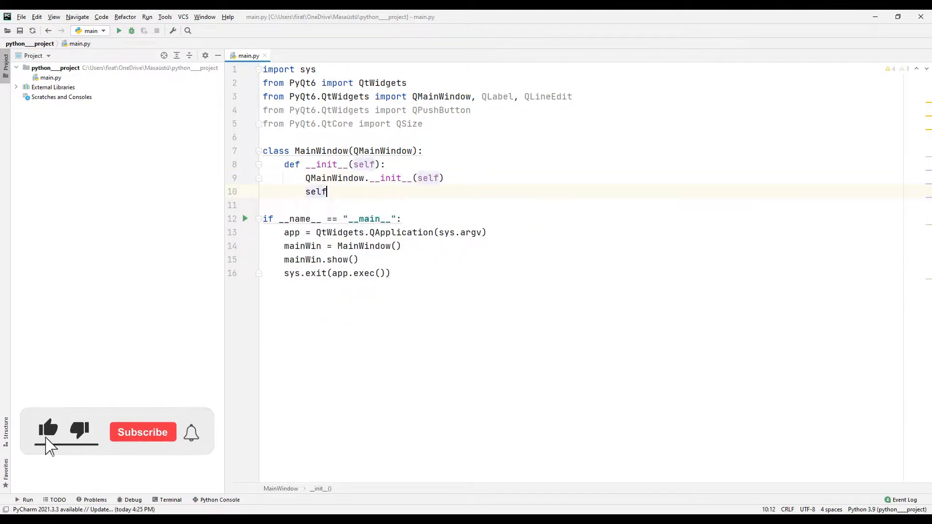
text(.setm)
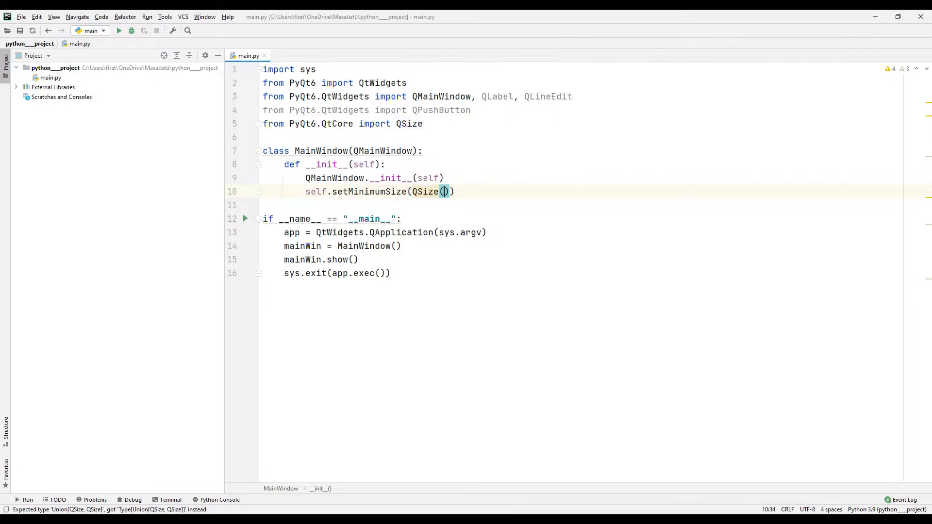
text(320,)
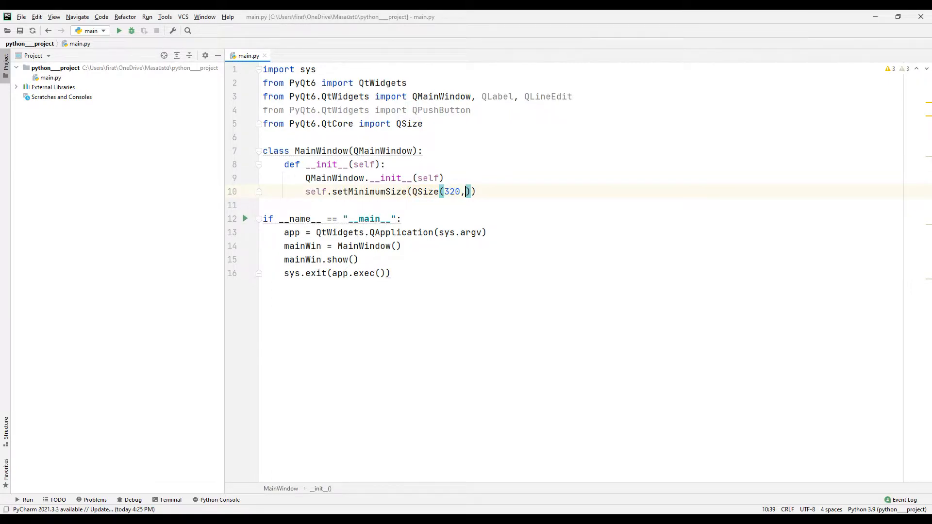
text(140)
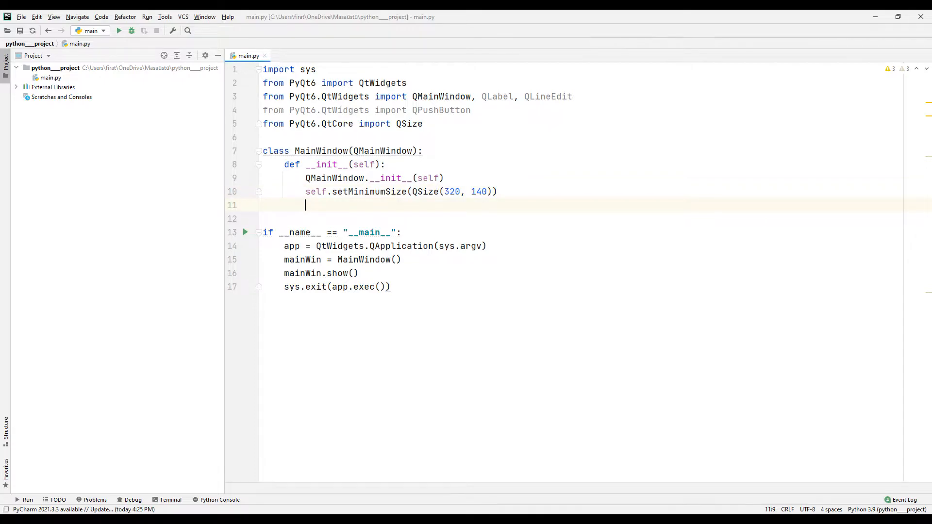
Set the window title to "PyQT6 Line Edit" via setWindowTitle.
text(self.set)
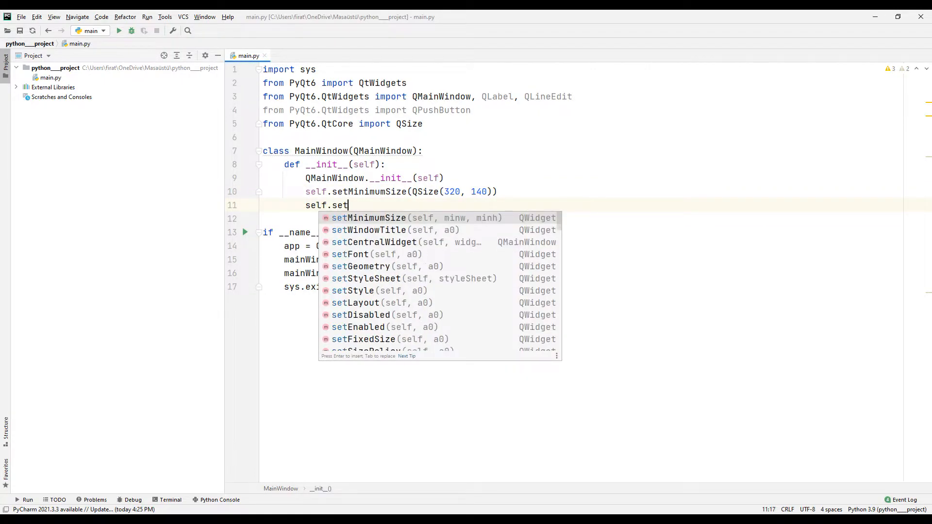
click(369, 230)
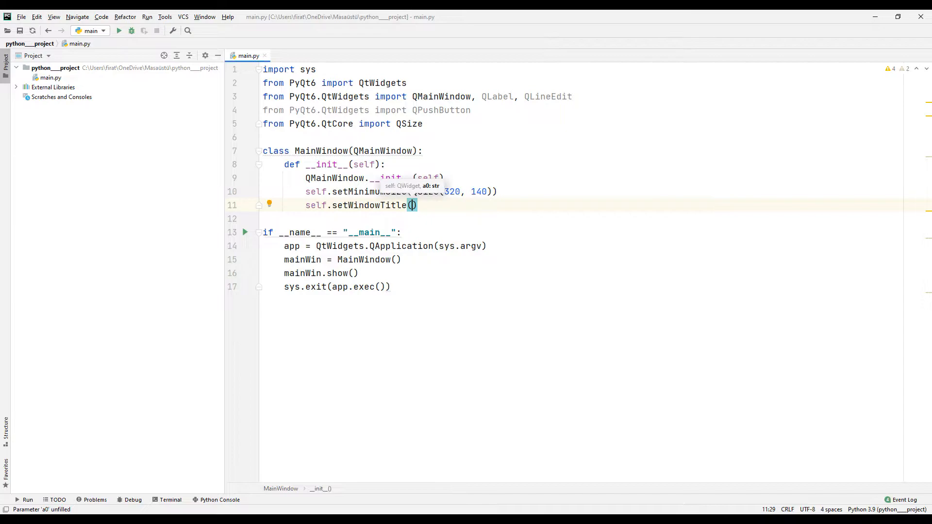
text("PyQ)
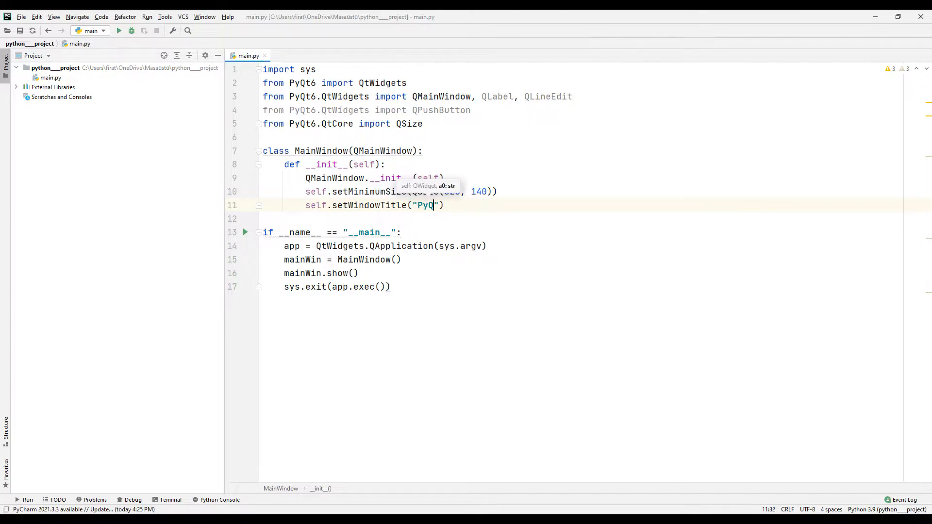
text(T6 Line Edit)
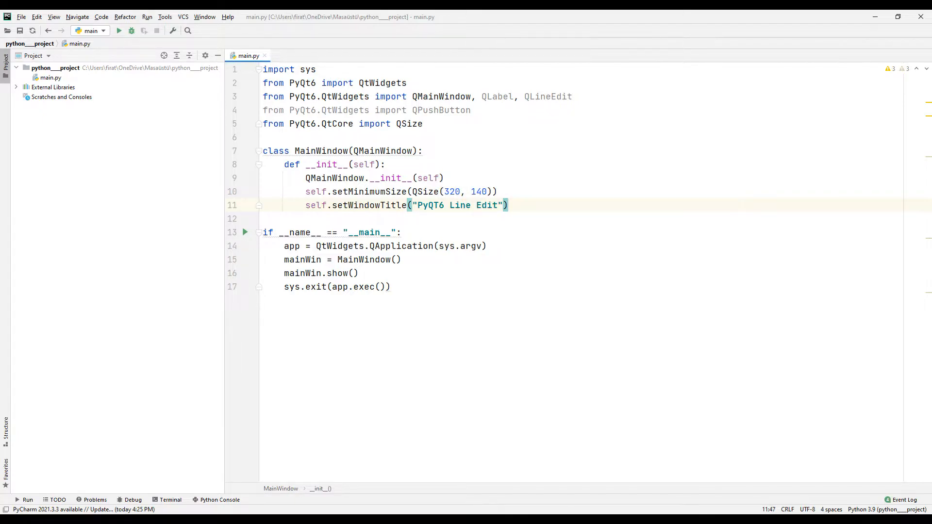
Create nameLabel and resultLabel as QLabel widgets parented to the window.
text(self)
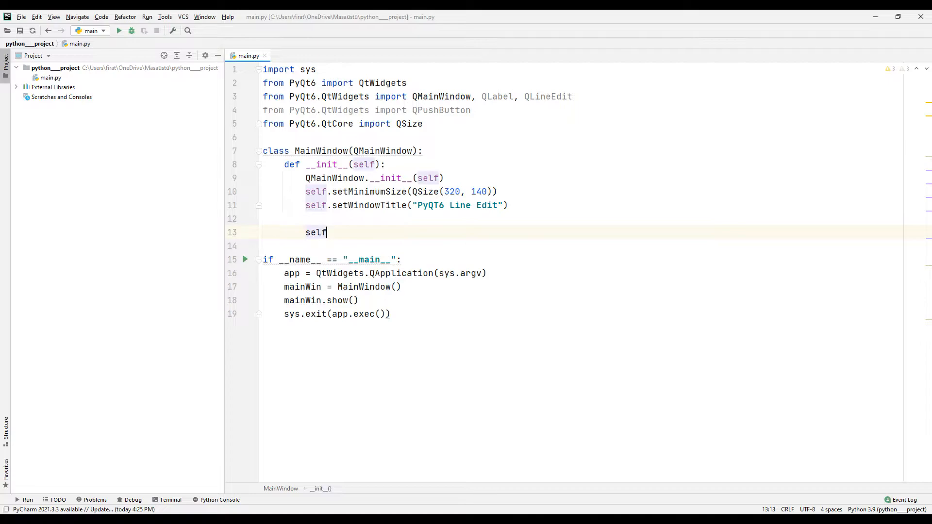
text(.nameL)
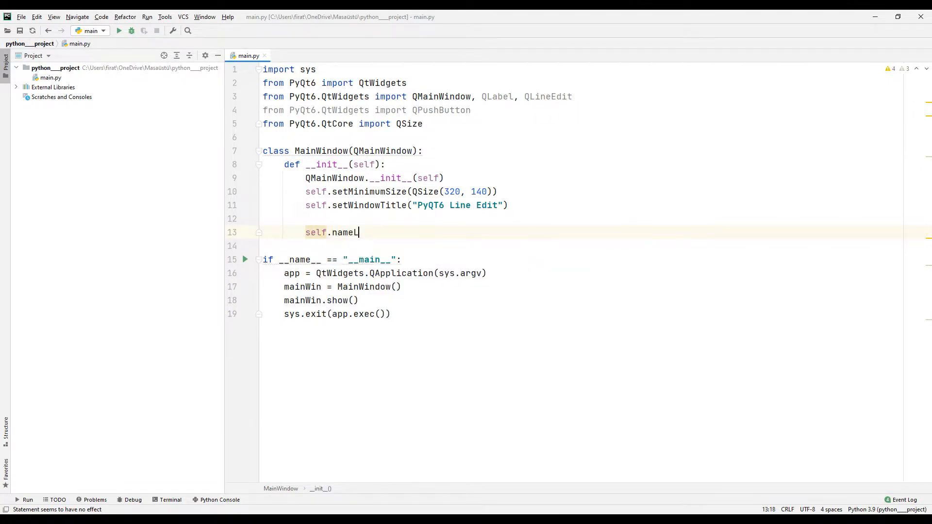
text(abel =)
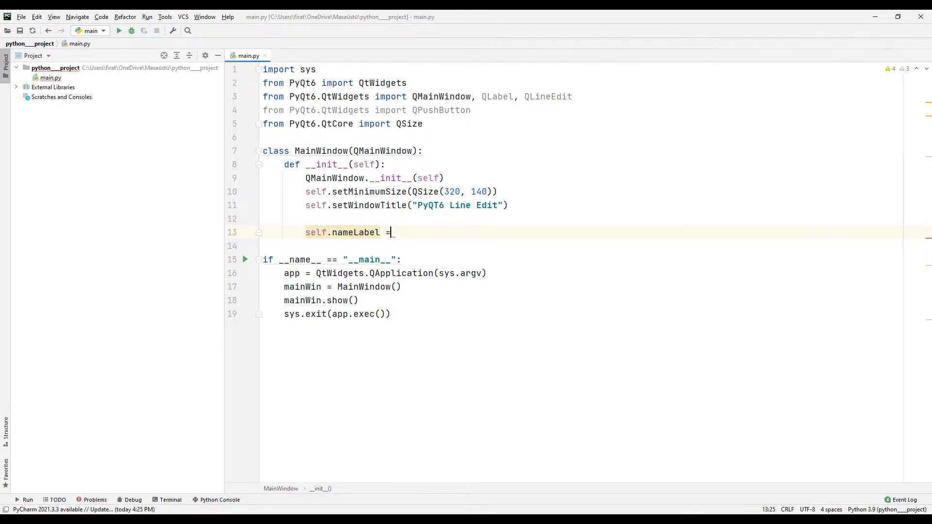
text(QLabel)
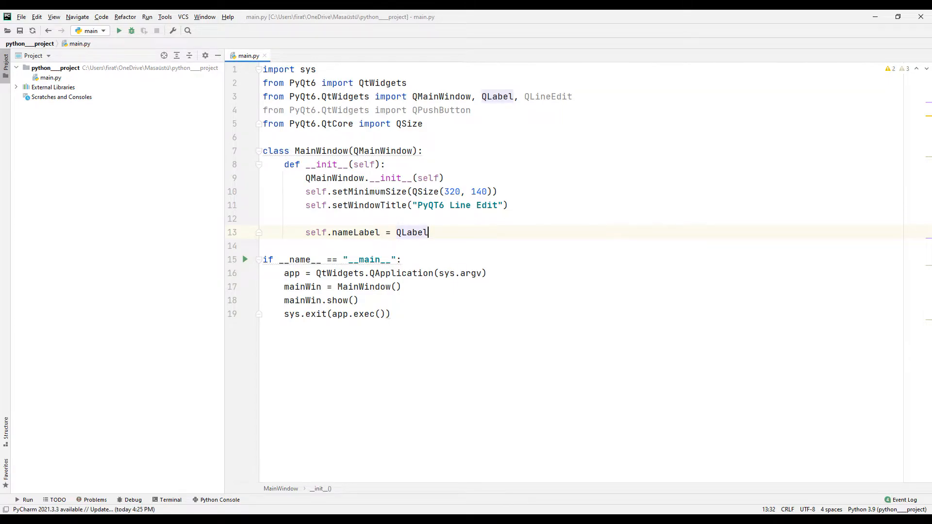
text((self))
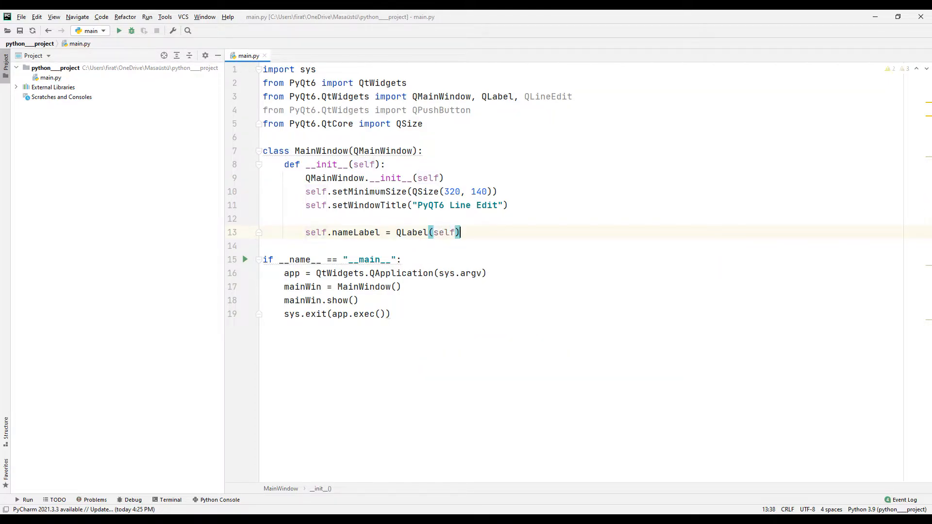
text(sel)
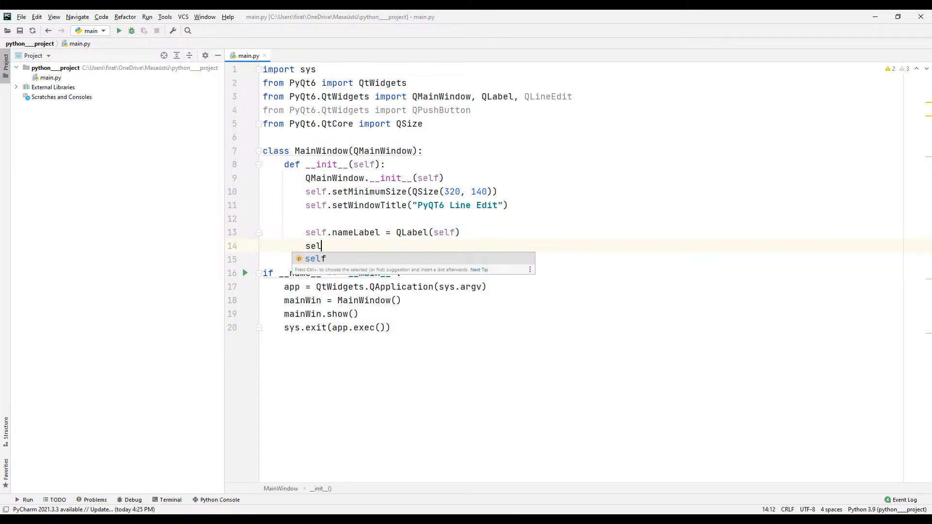
text(f.resultLabel)
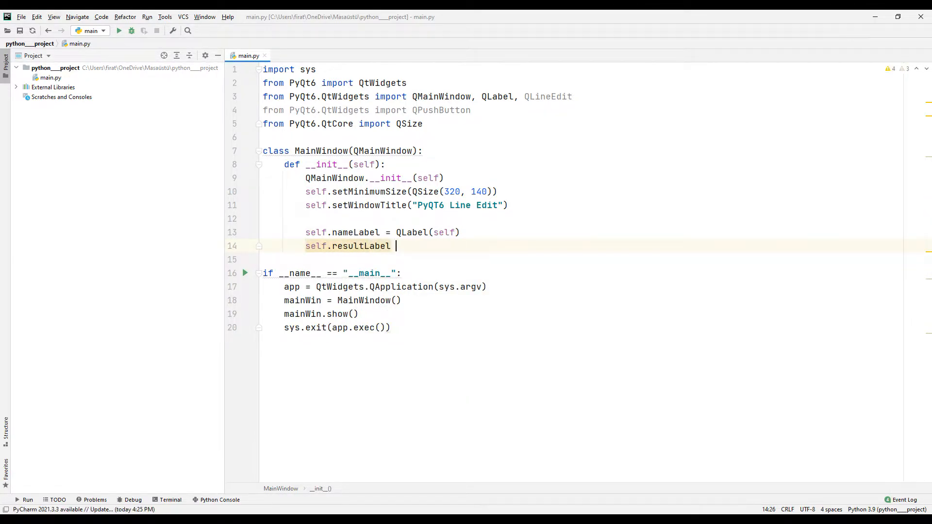
text(= QLabel)
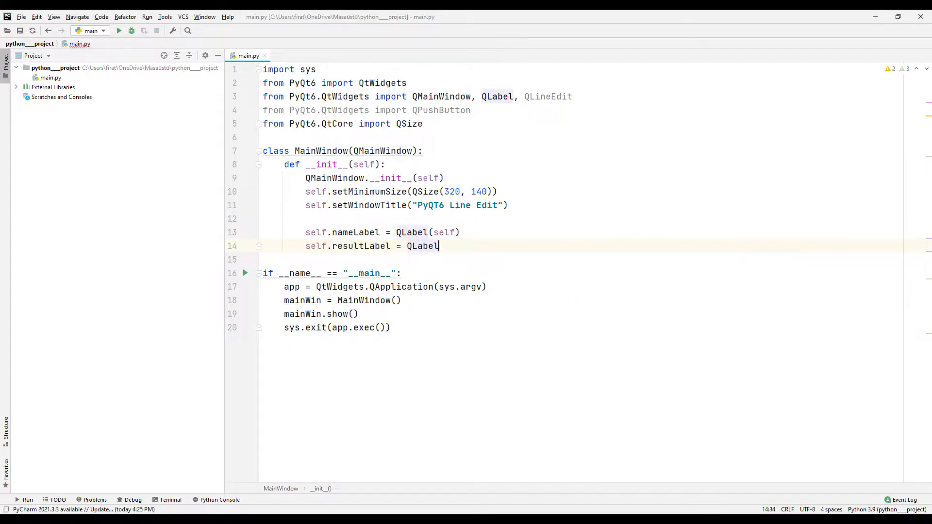
text((self))
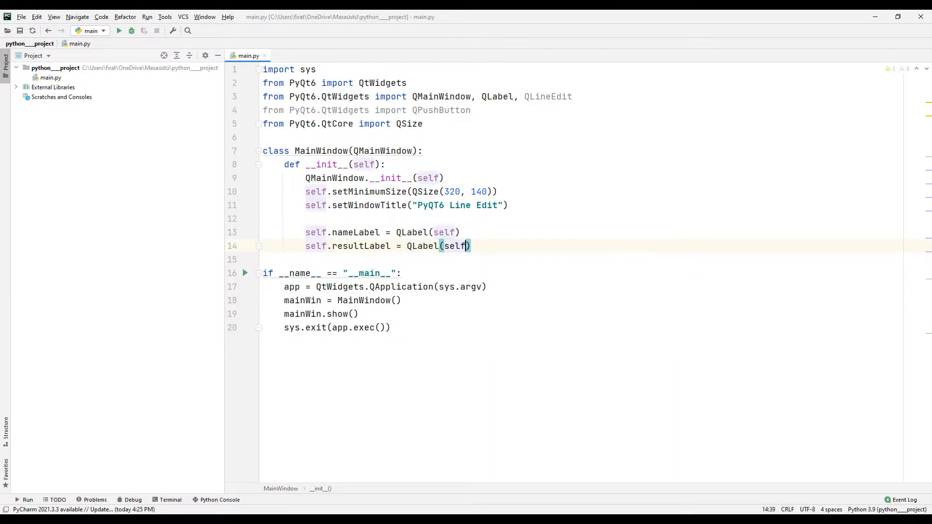
Set nameLabel's text to 'Text :' using setText.
text(s)
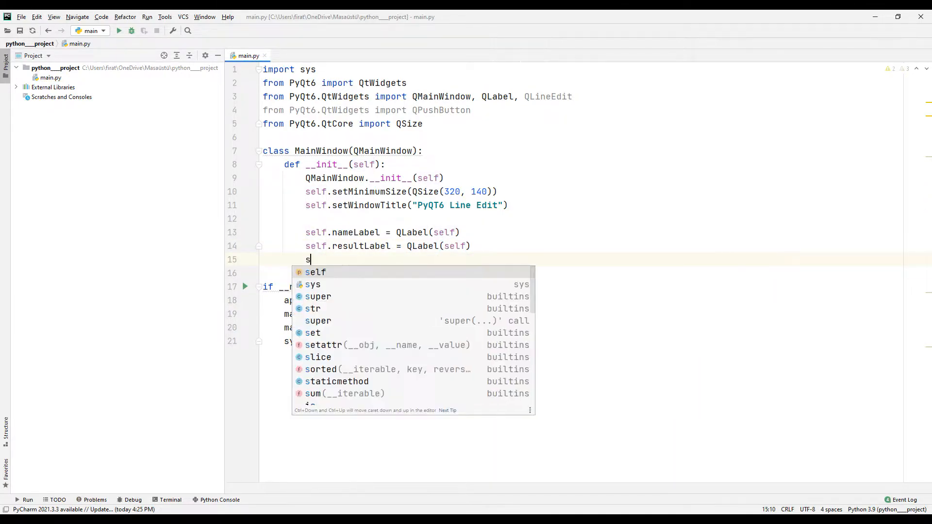
text(elf.nam)
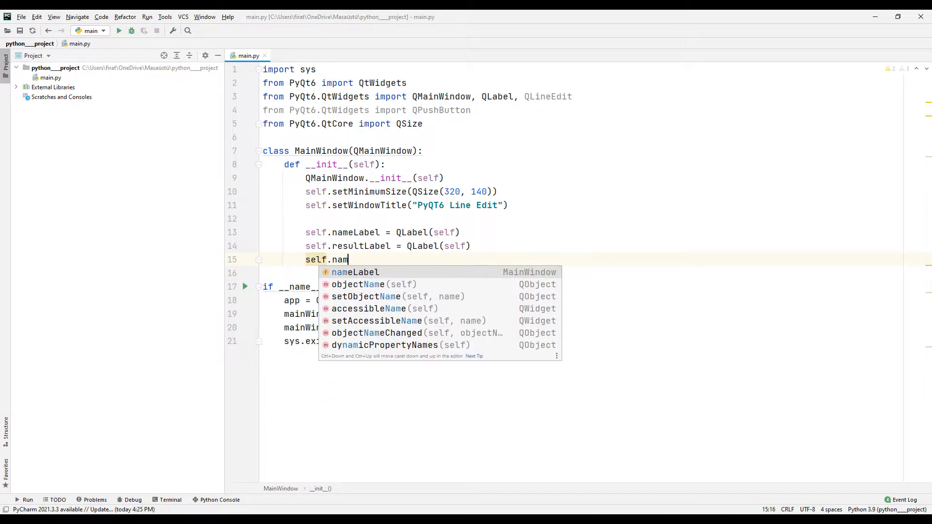
text(eLabel.set)
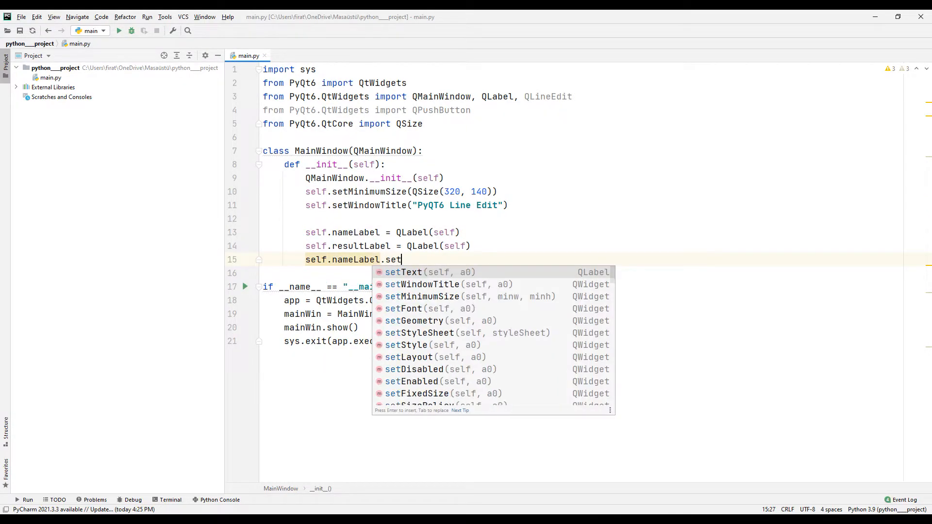
click(402, 272)
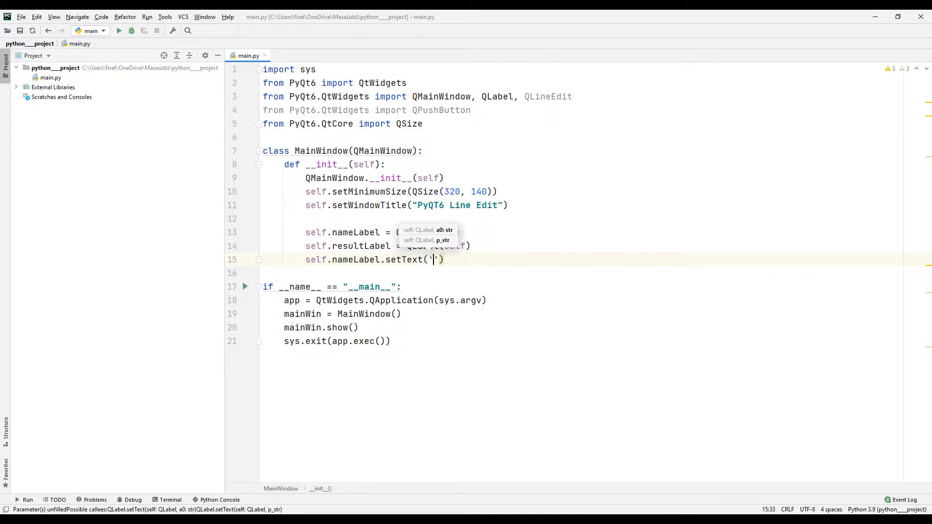
text(Text :)
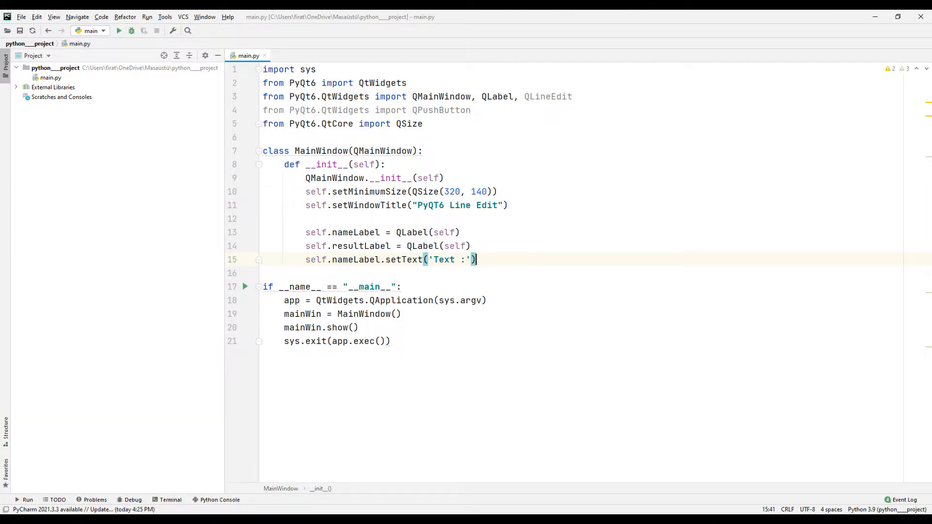
Add self.line = QLineEdit(self) so the line edit lives inside the window.
text(self)
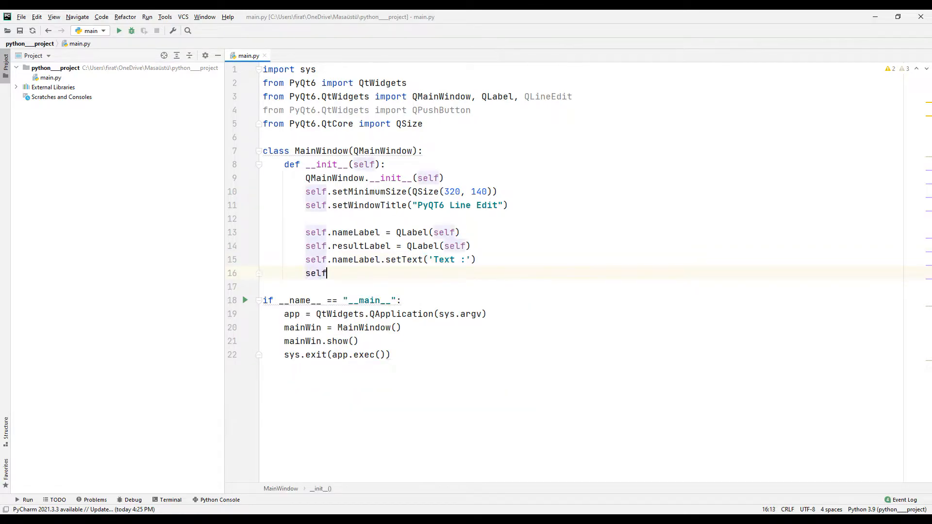
text(.li)
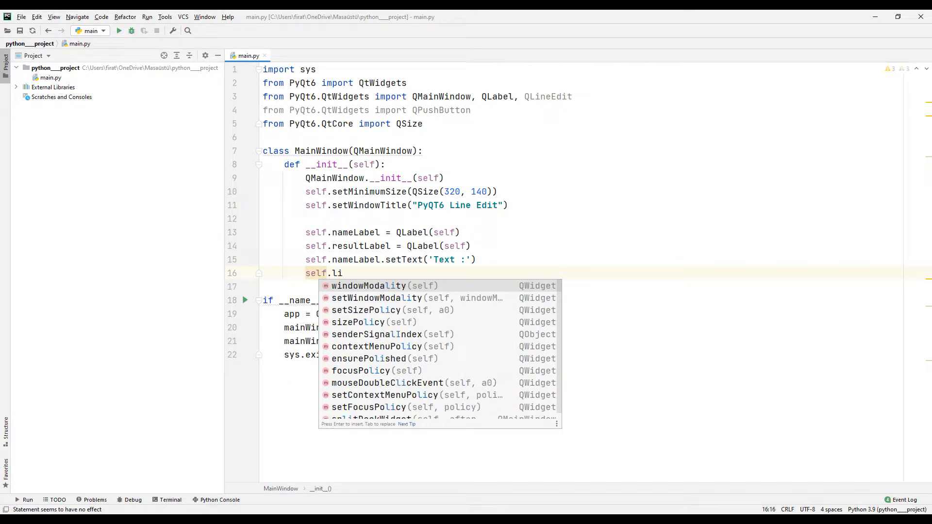
text(ne =)
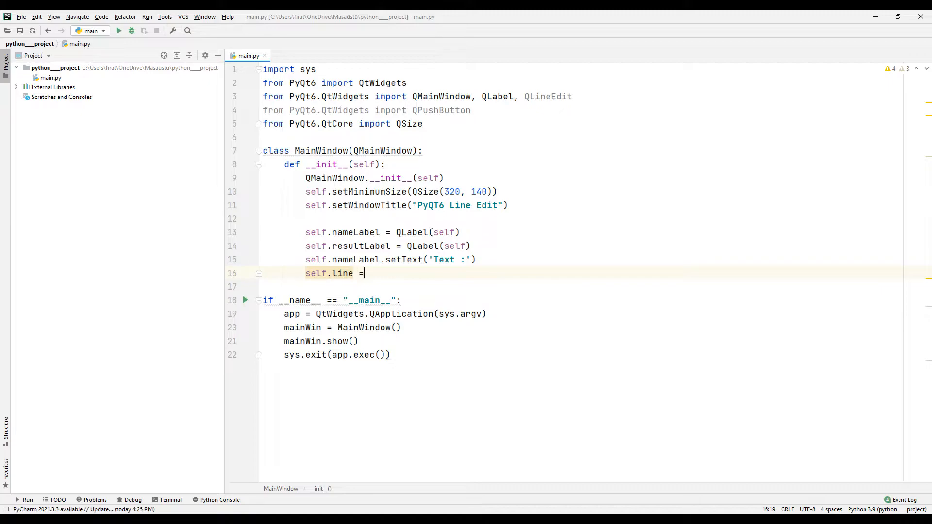
text(QLineEdit)
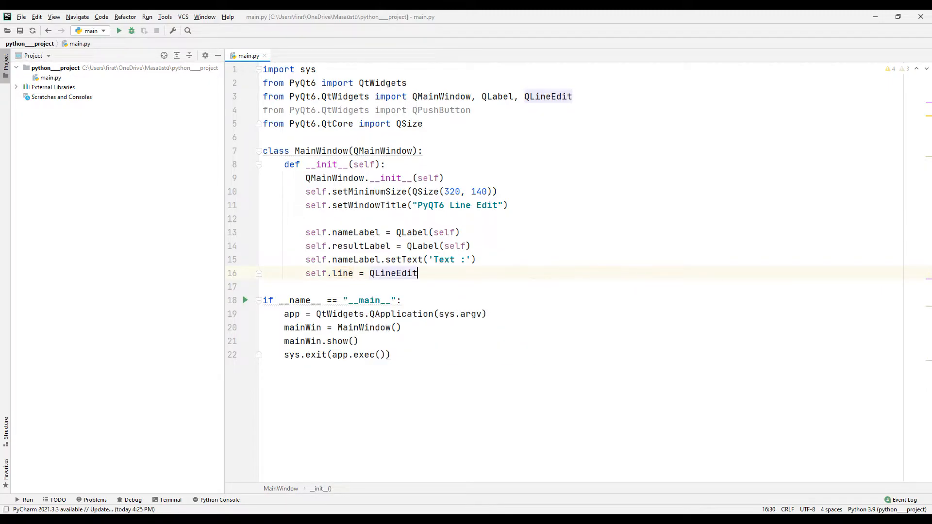
text(())
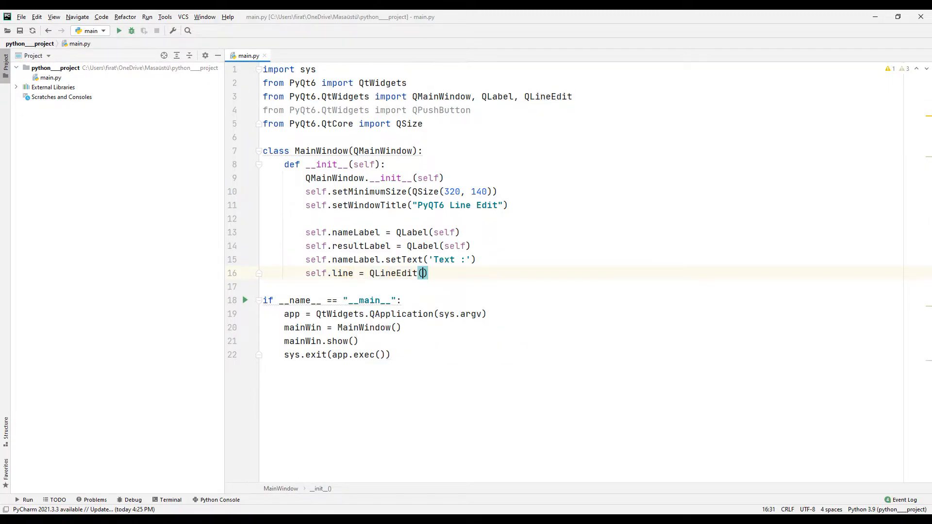
text(self)
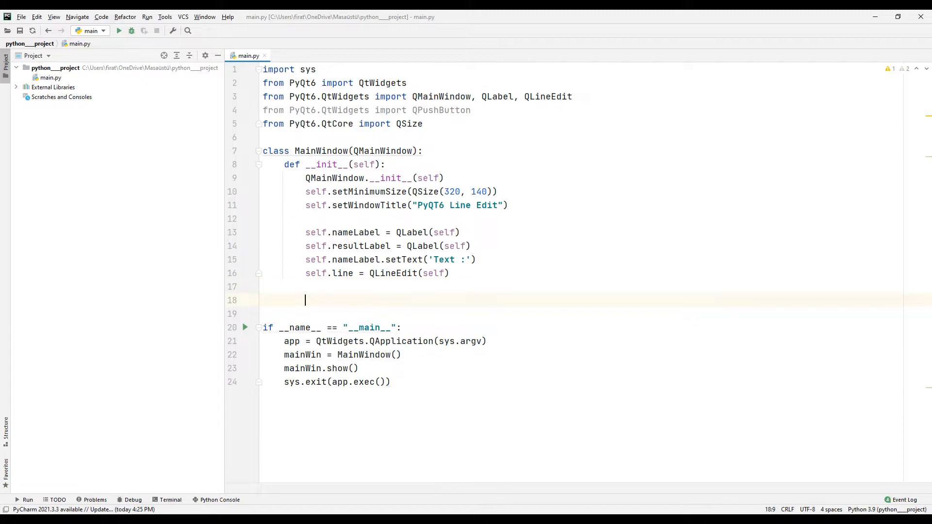
Move the line edit to (80, 20) and resize it to 200 by 32.
text(sel)
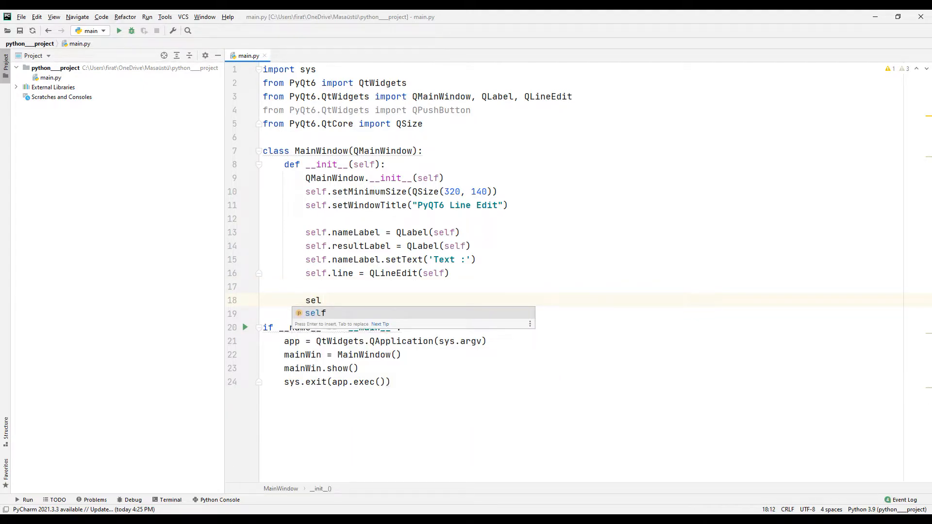
text(f.line)
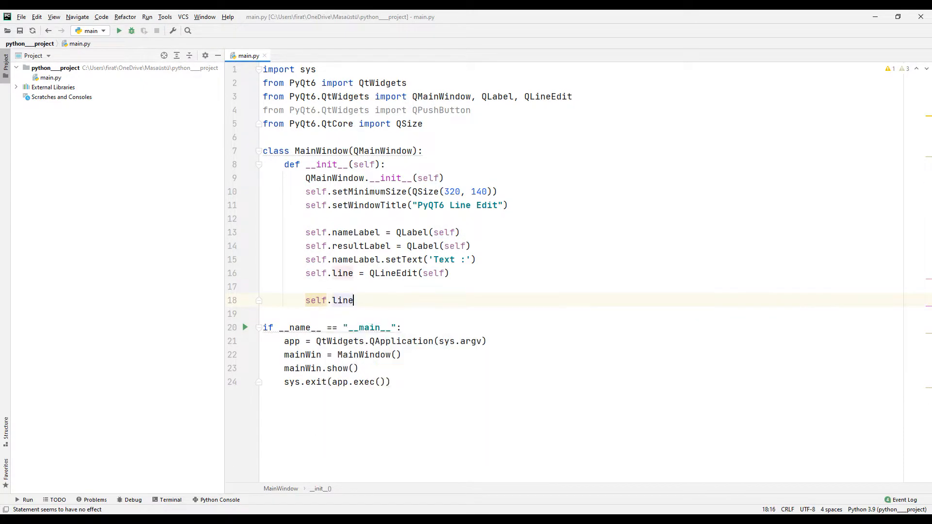
text(.move()
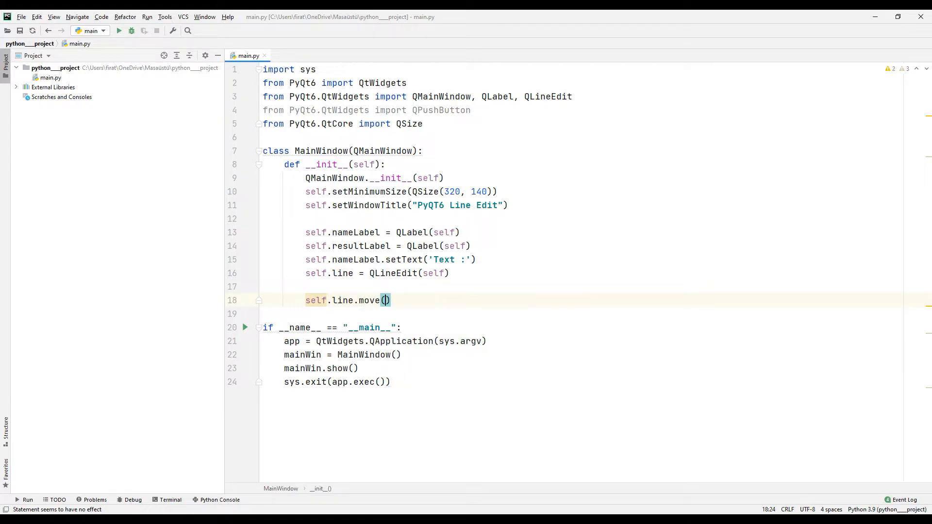
text(80, 20)
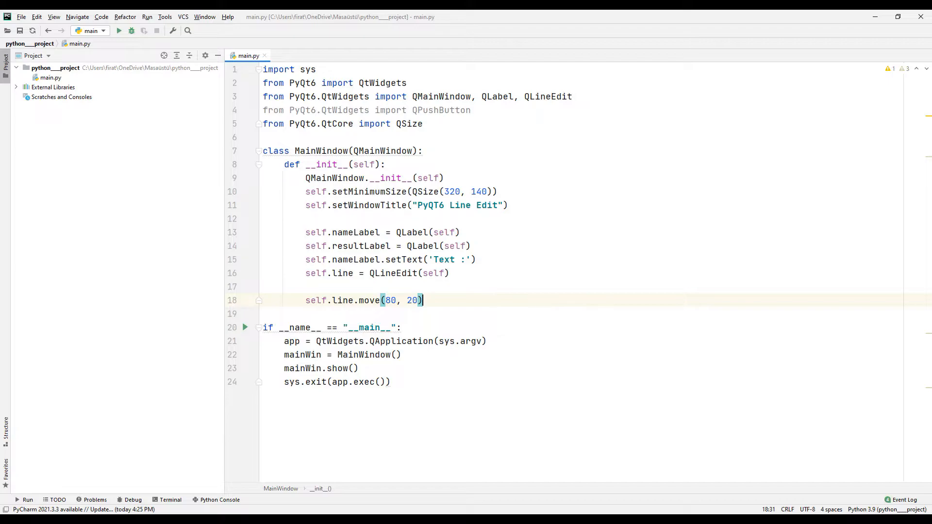
text(s)
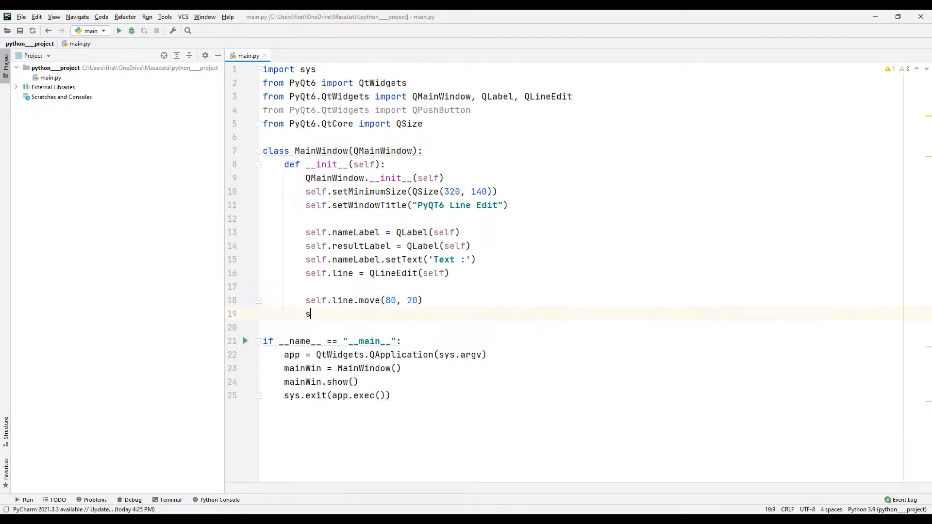
text(elf.line.resize(200, 32)
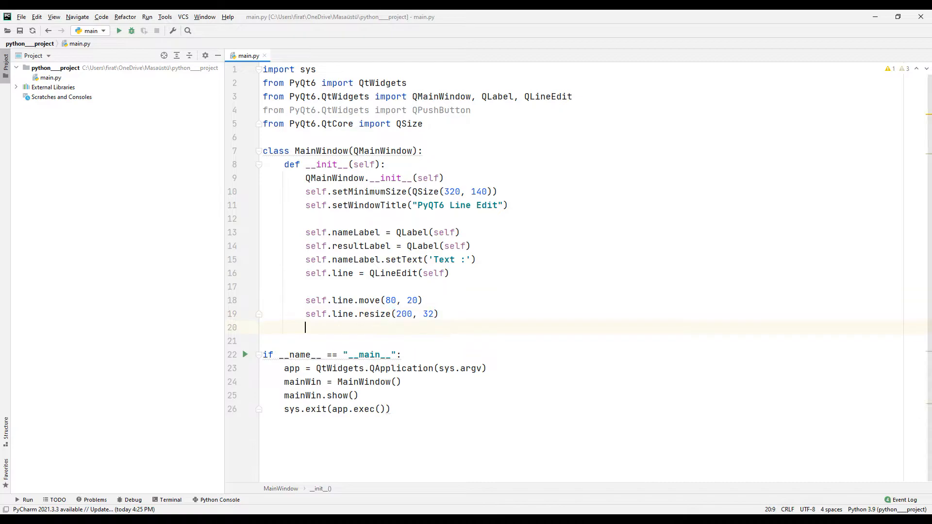
Move nameLabel to (20, 20).
text(self.)
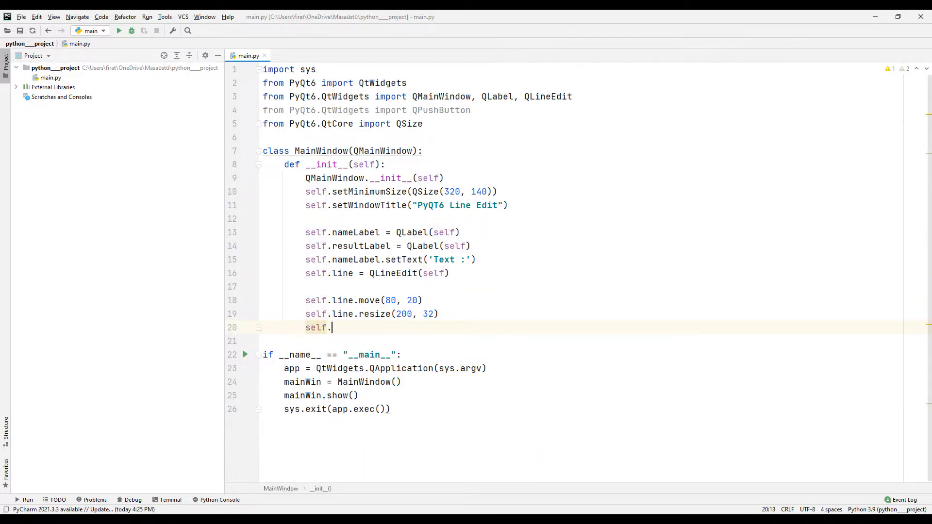
text(nameLabel.move(20,)
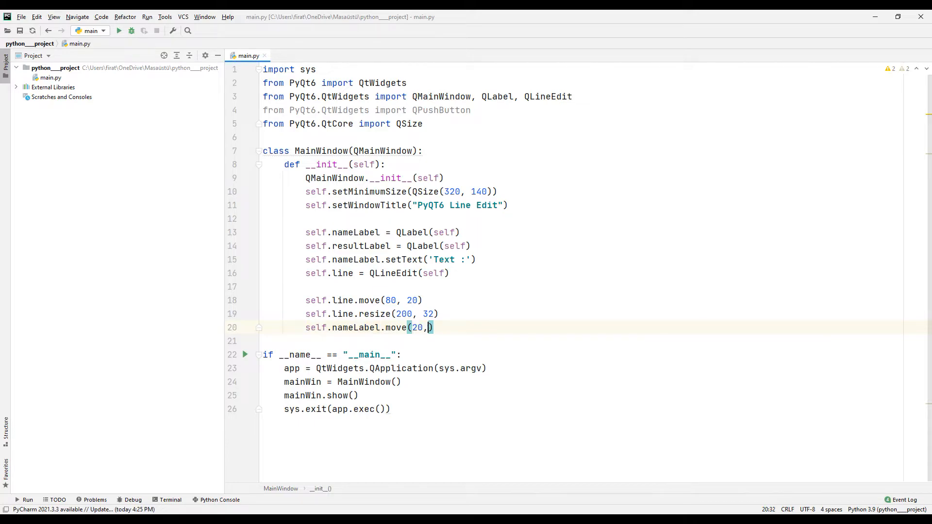
key(enter)
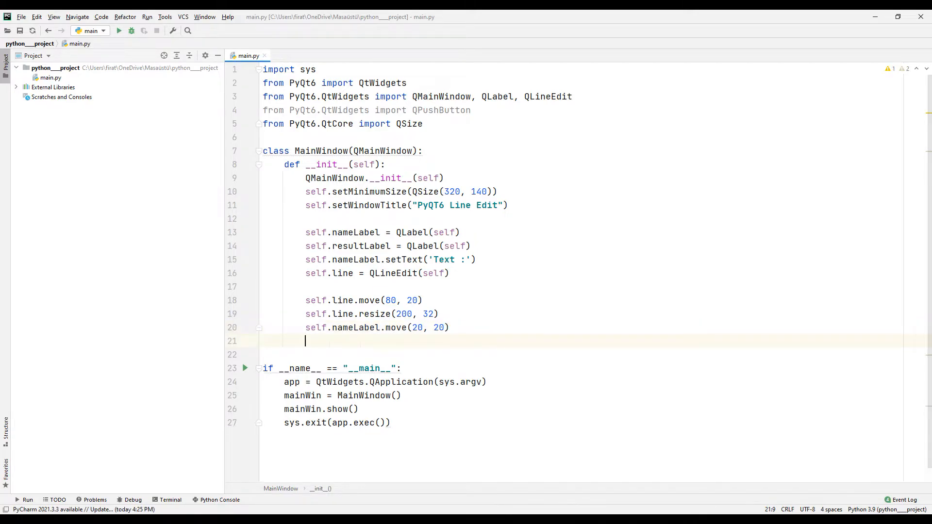
Move resultLabel to (20, 100) and resize it to 200 by 32.
text(self.res)
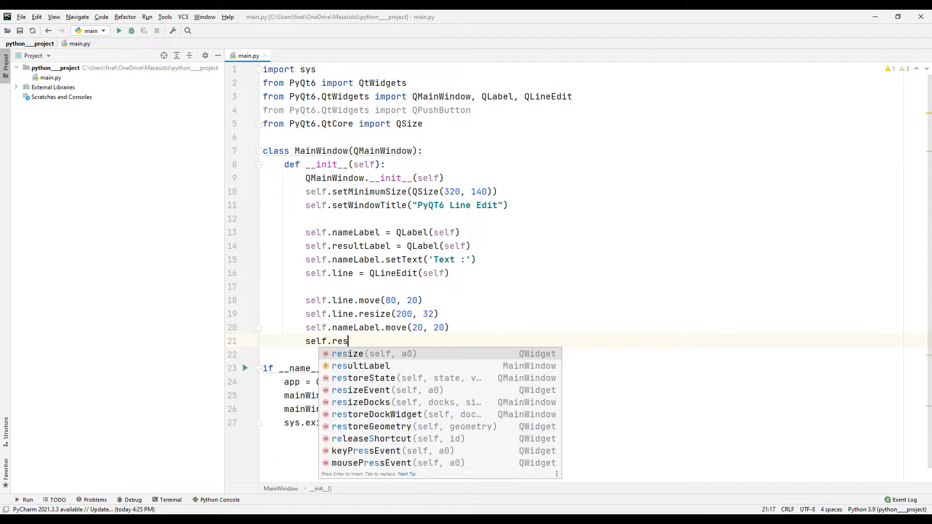
text(ul)
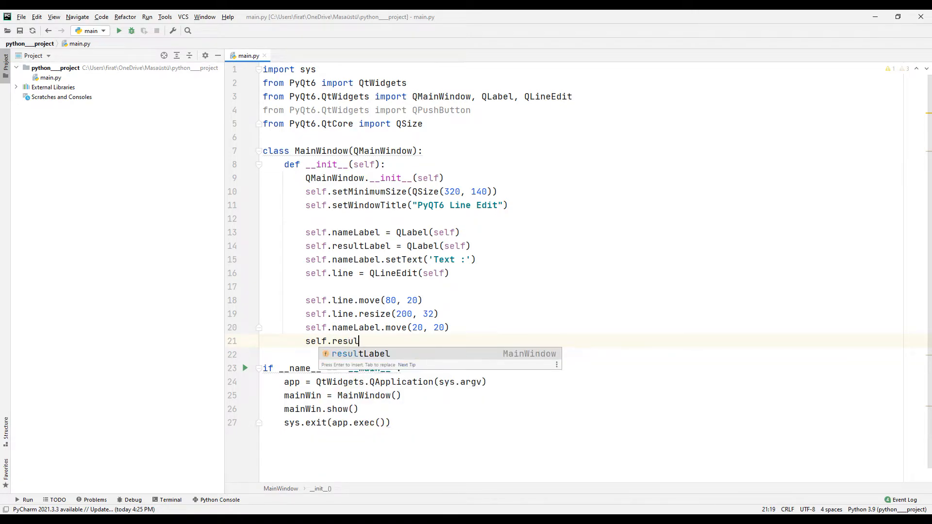
text(tLabel.move(20)
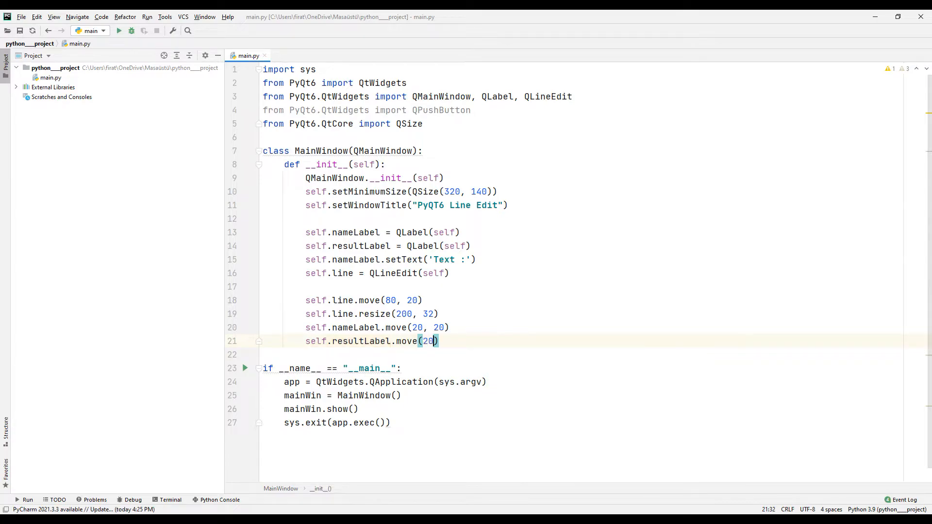
text(, 100)
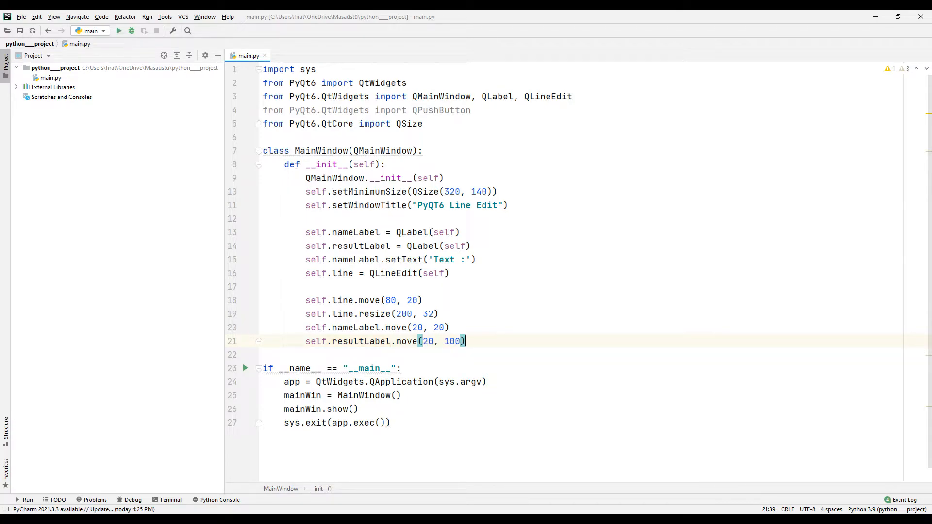
text(self.resultLabel.resize(200)
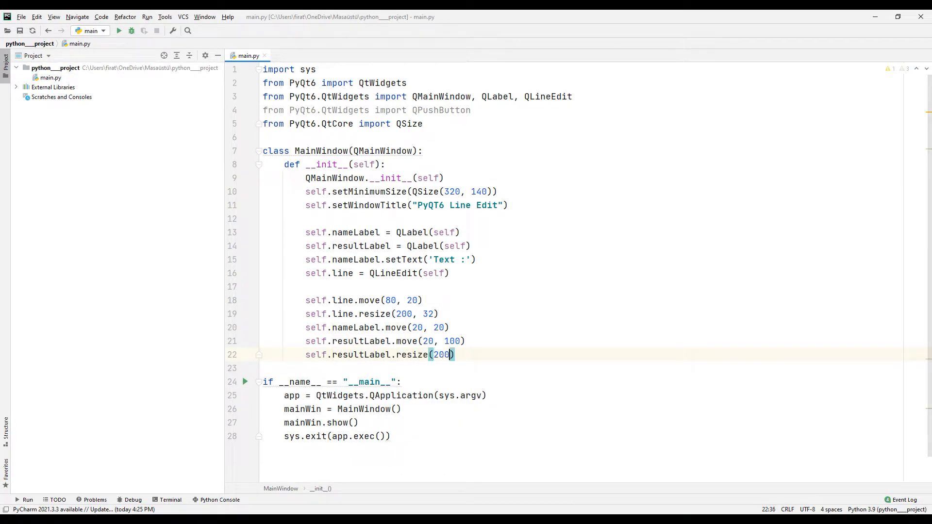
text(, 32)
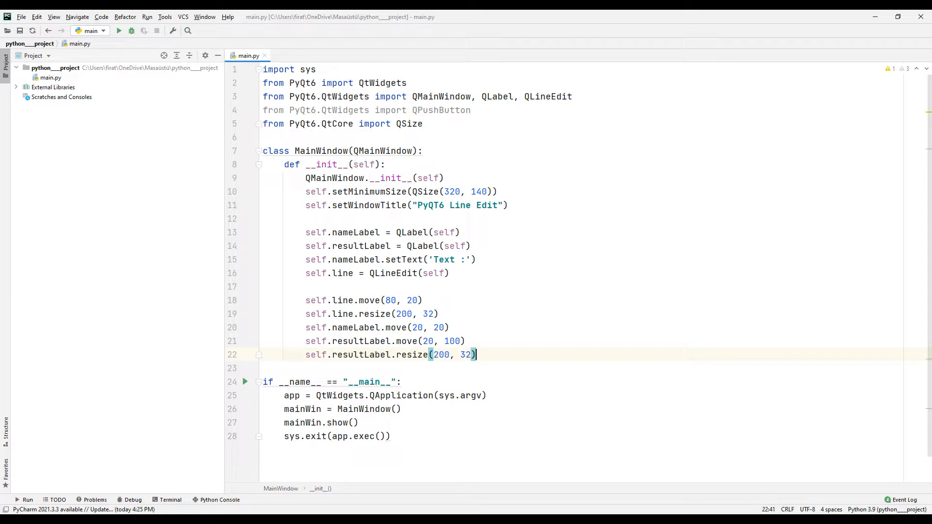
right_click(249, 56)
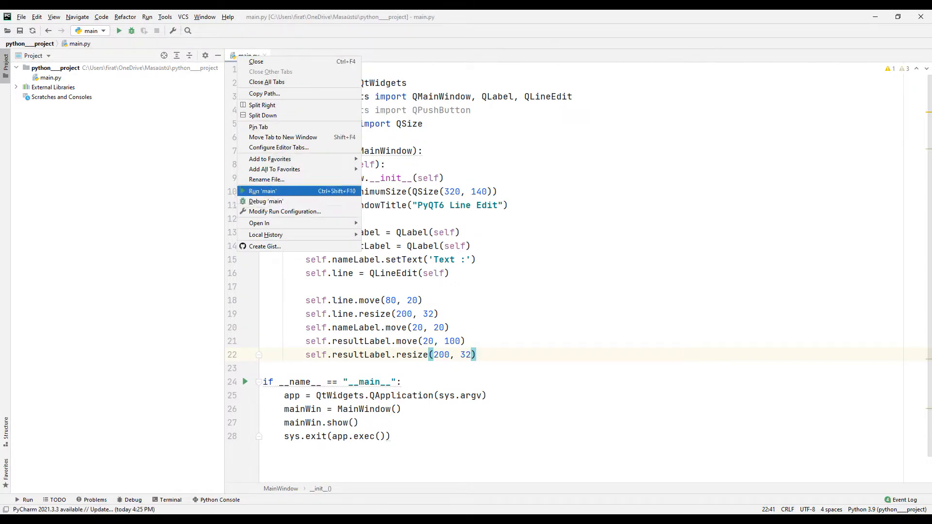
click(262, 191)
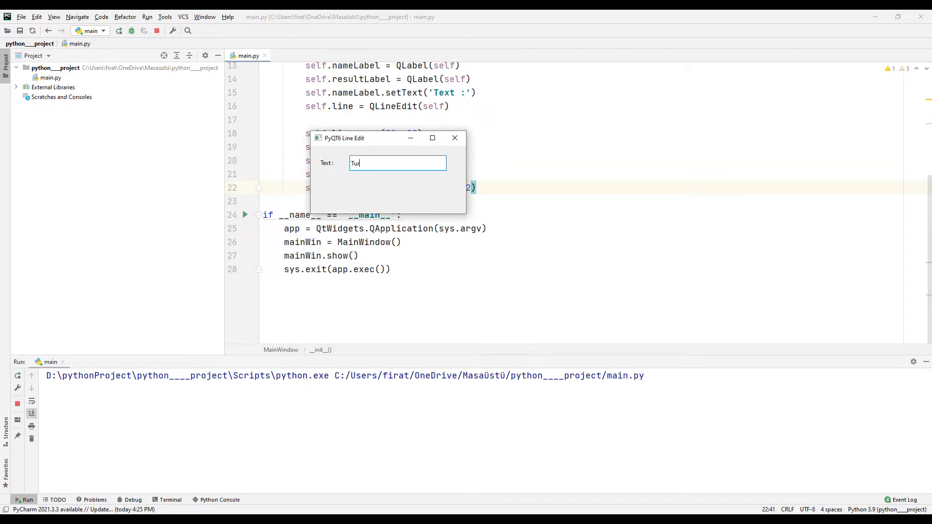
text(tle Code)
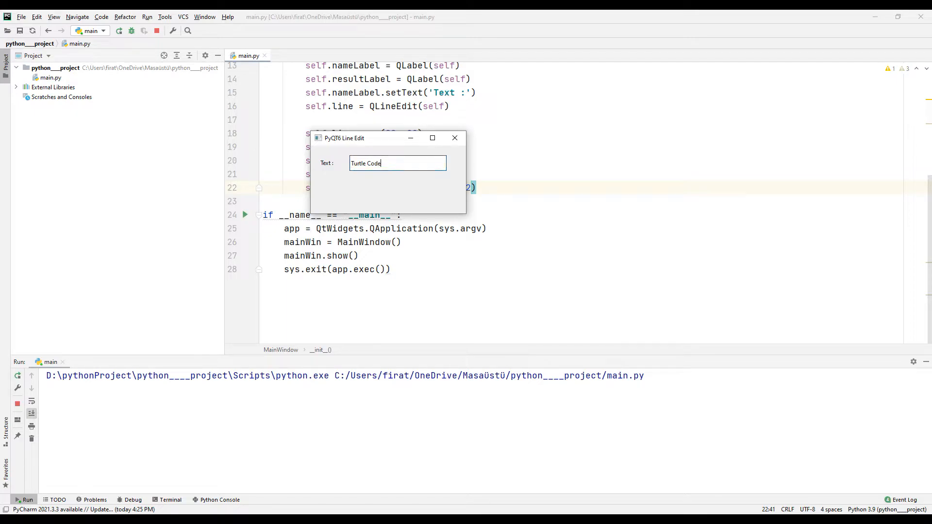
click(455, 137)
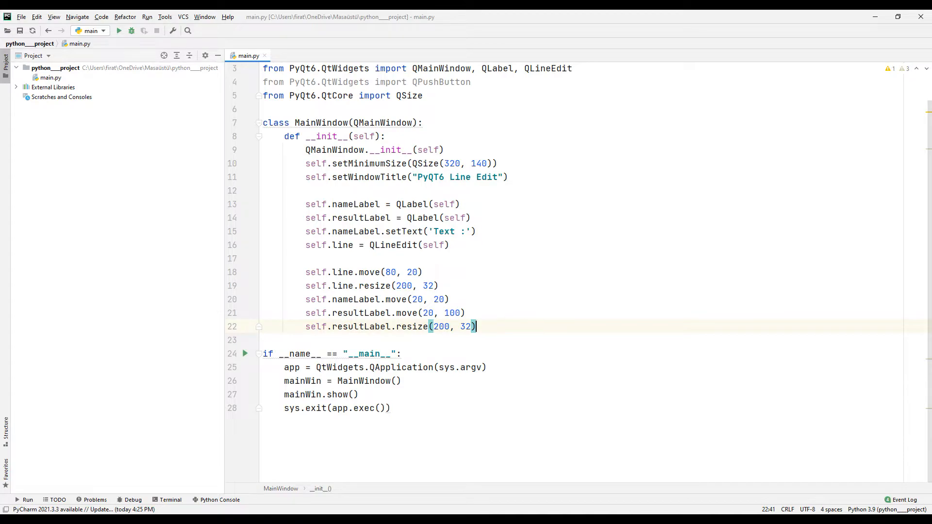
Create pybutton as a QPushButton labelled 'OK' parented to the window.
text(py)
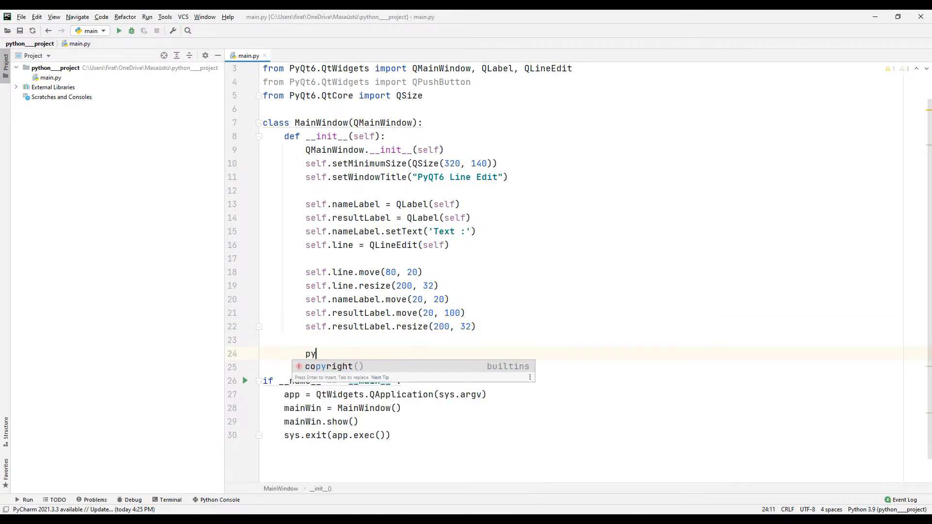
text(button =)
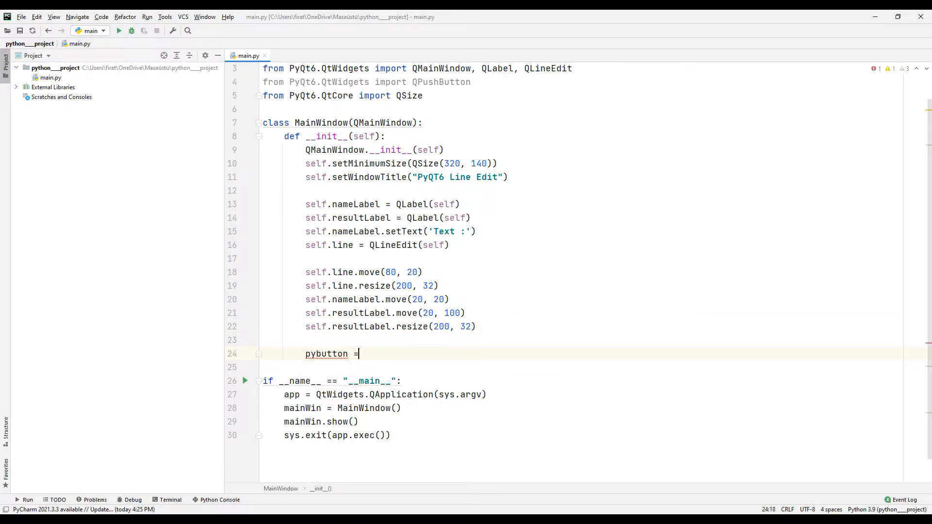
text(QPushButton)
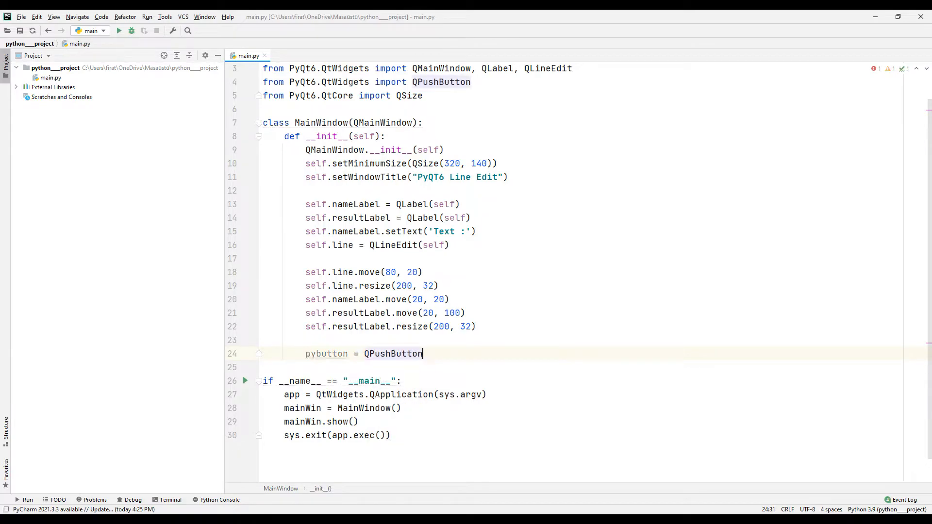
text(('OK'))
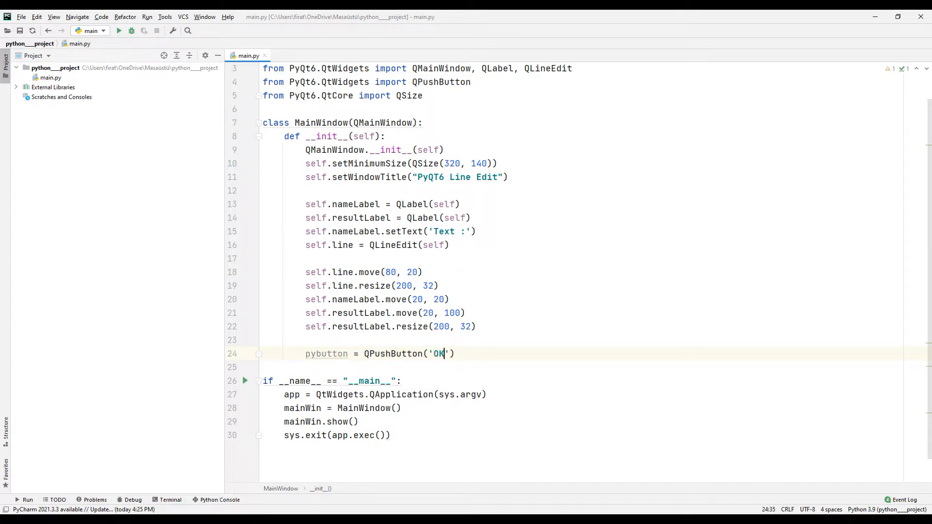
text(, self)
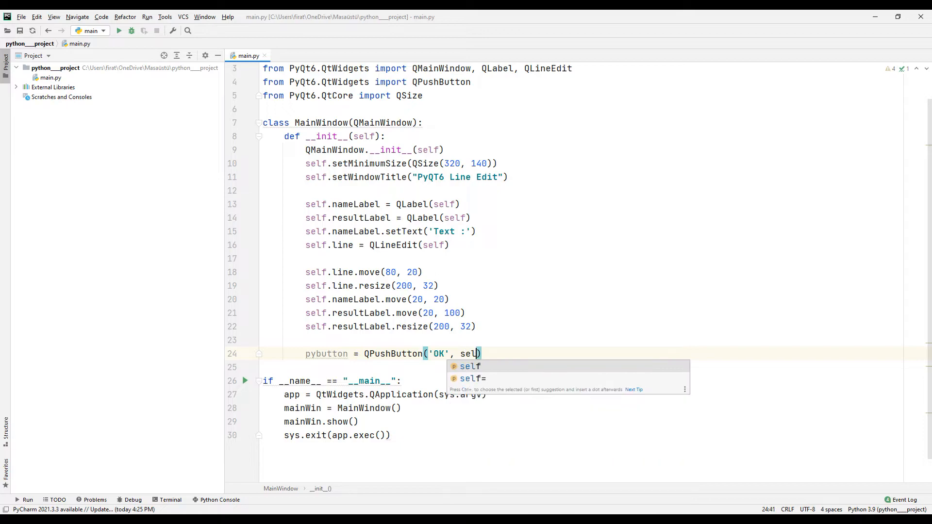
key(enter)
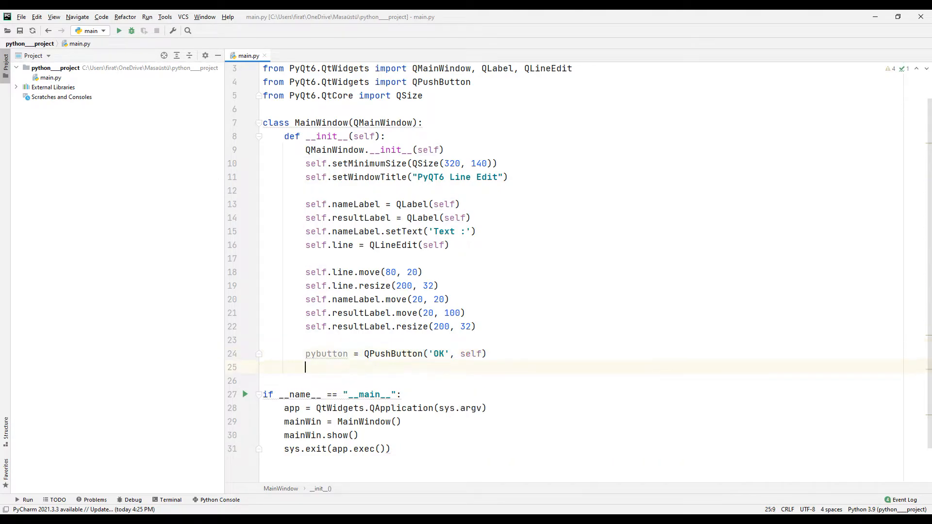
Resize pybutton to 200 by 32 and move it to (80, 60).
text(pybutton)
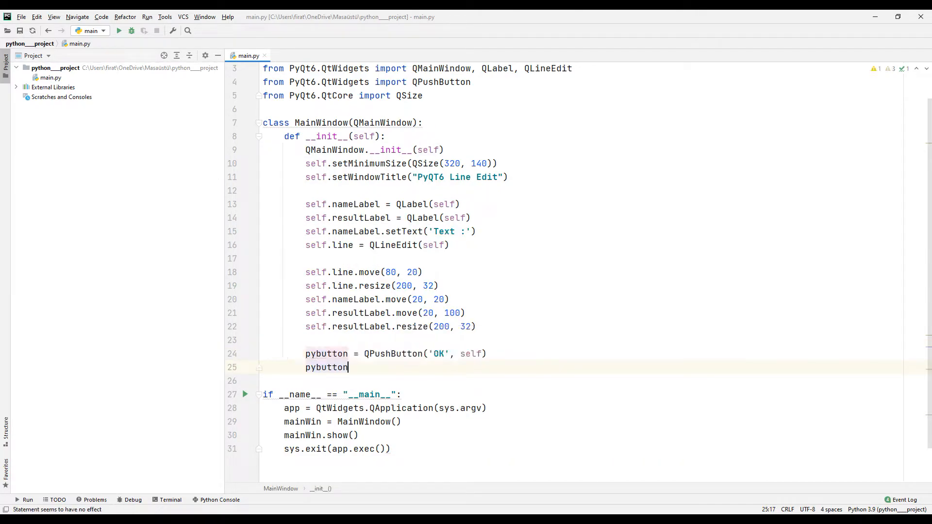
text(.resize(200,32)
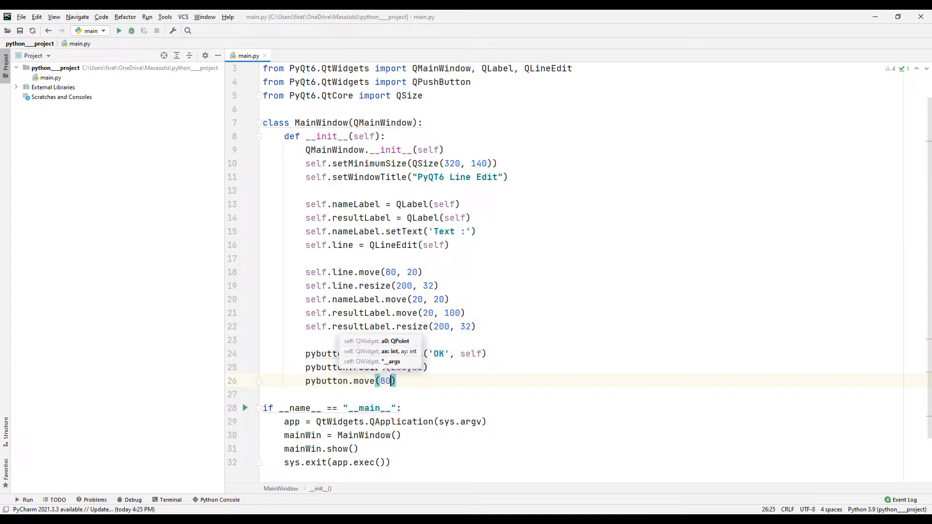
text(,60)
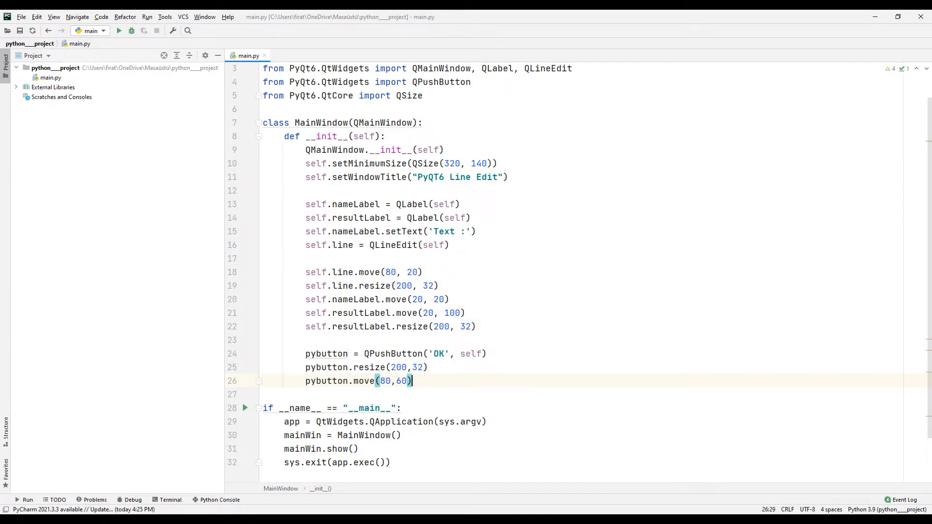
Run main.py, enter 'Turtle Code' in the test window's line edit, then close it.
click(119, 31)
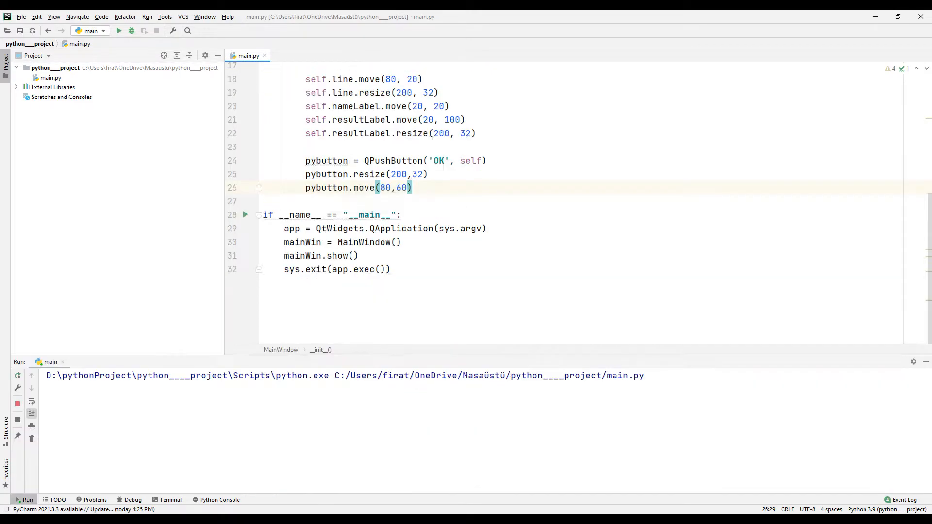
click(118, 30)
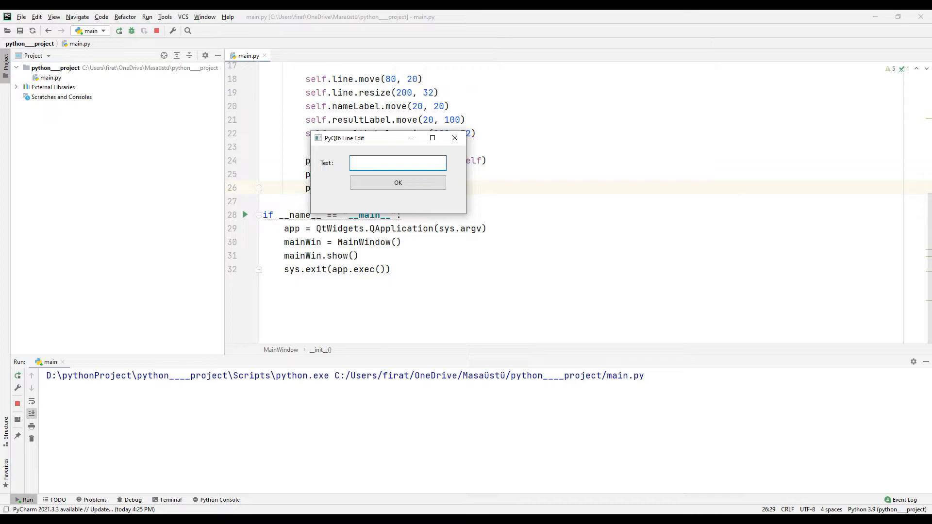
click(397, 163)
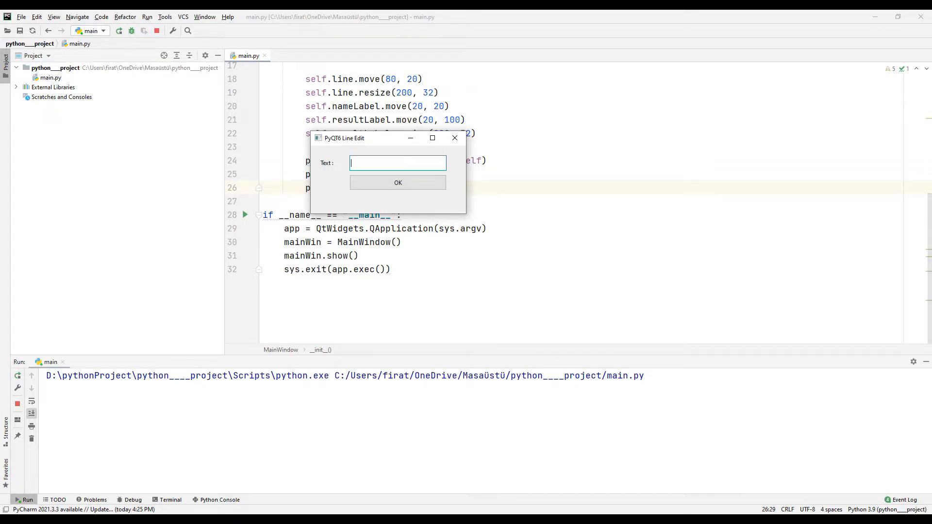
text(Turtle Code)
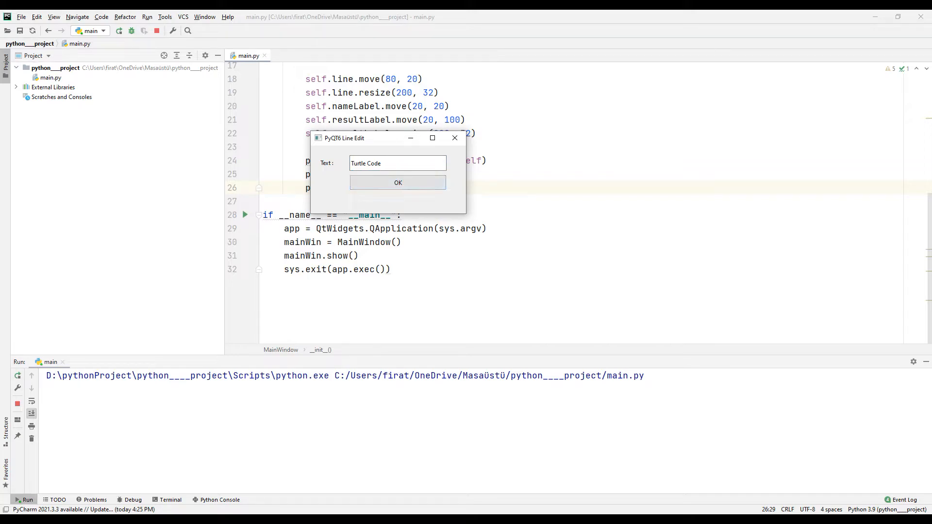
click(398, 182)
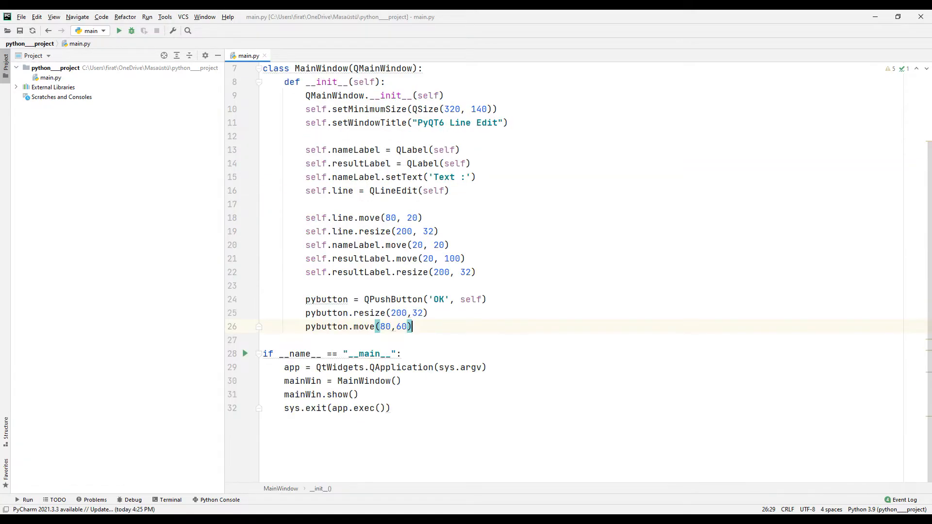
Add pybutton.clicked.connect(self.clickMethod) after the button creation.
click(513, 299)
text(pybutton)
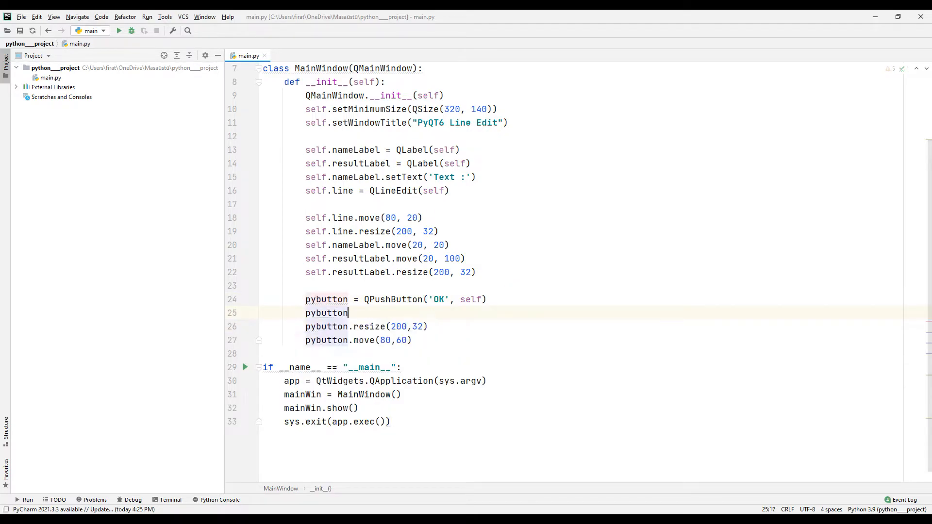
text(.clicked)
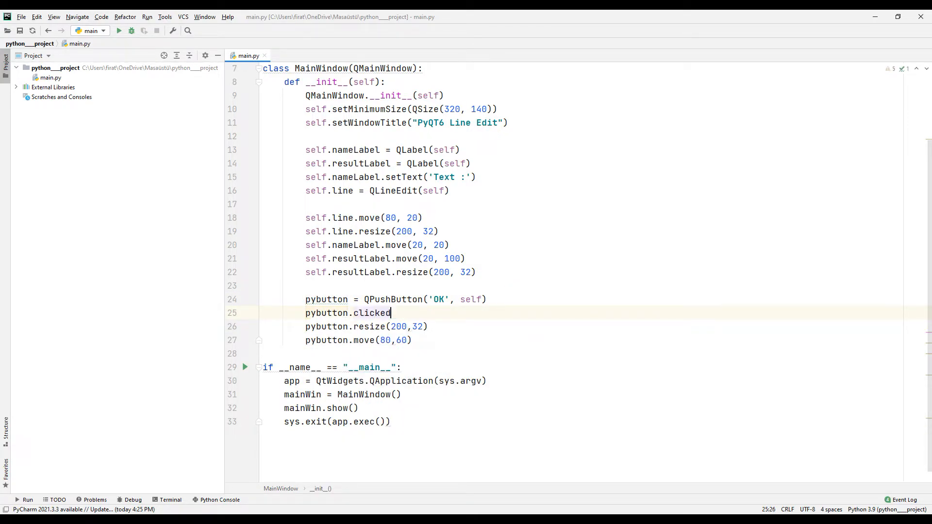
text(.connect())
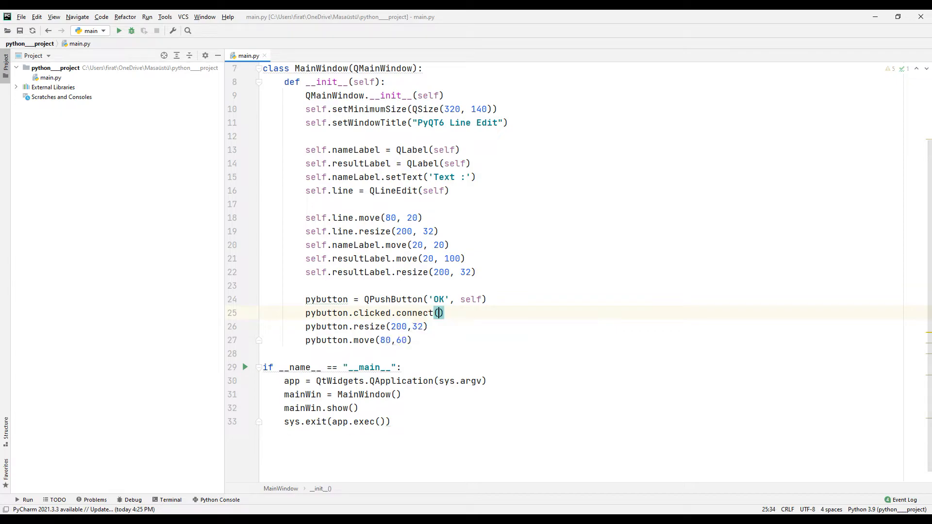
text(self.)
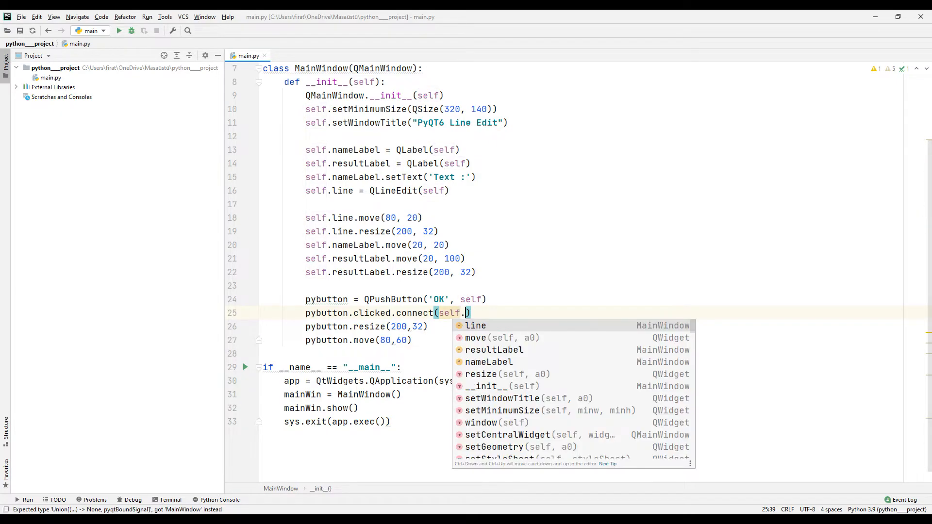
text(clickMet)
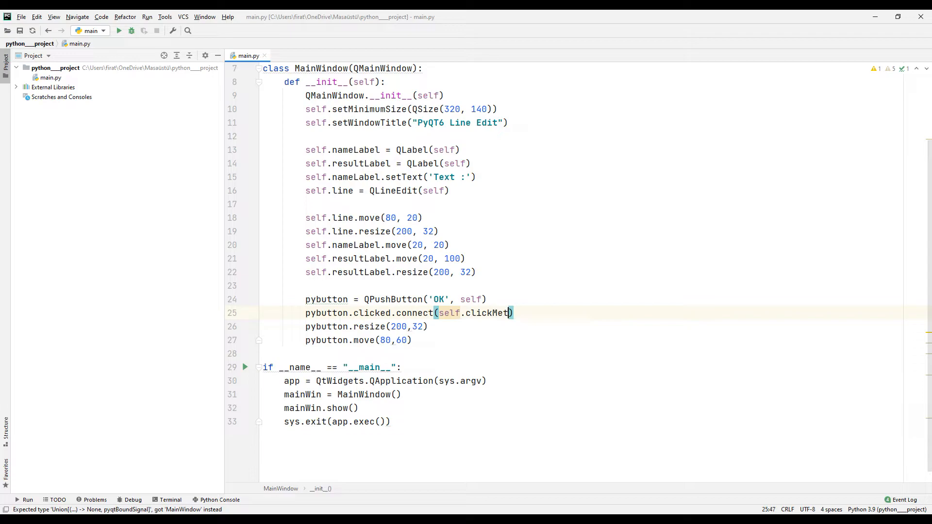
text(hod)
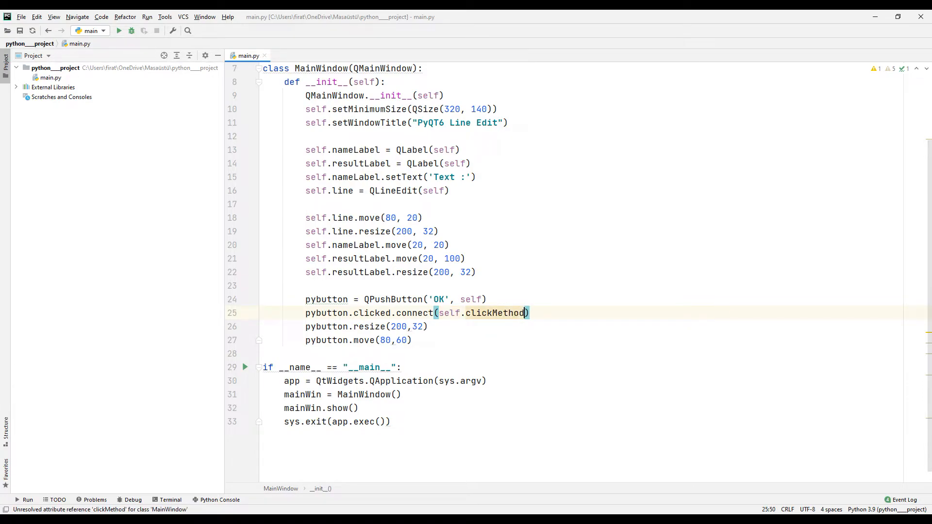
click(413, 340)
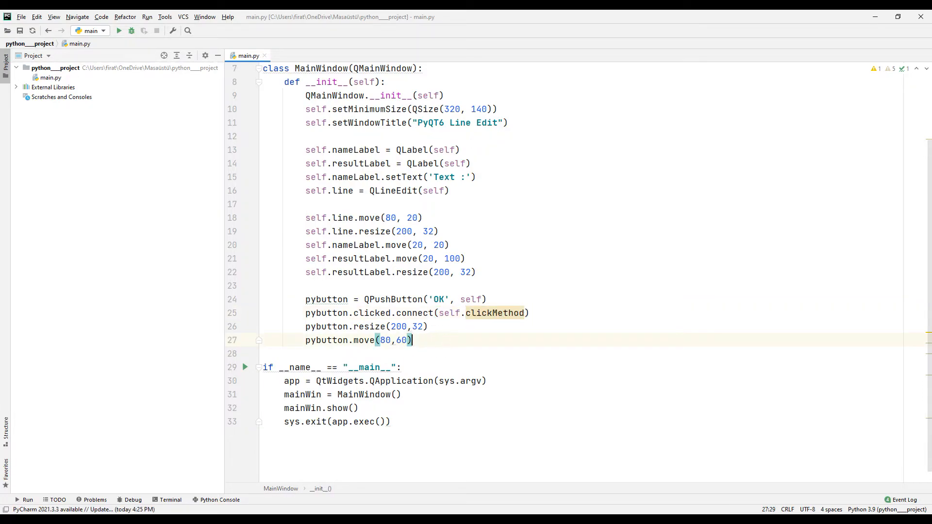
Define clickMethod(self) that reads item = self.line.text().
text(def)
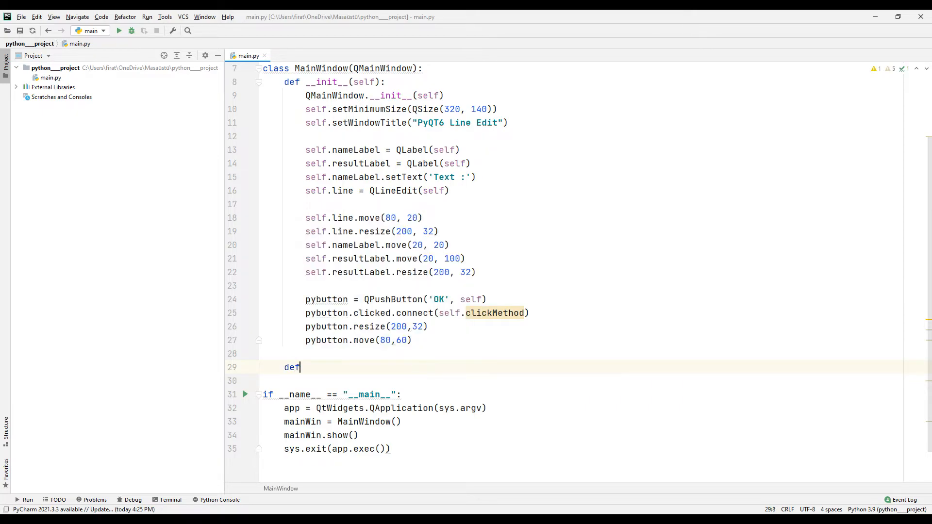
text(clickMethod(self):)
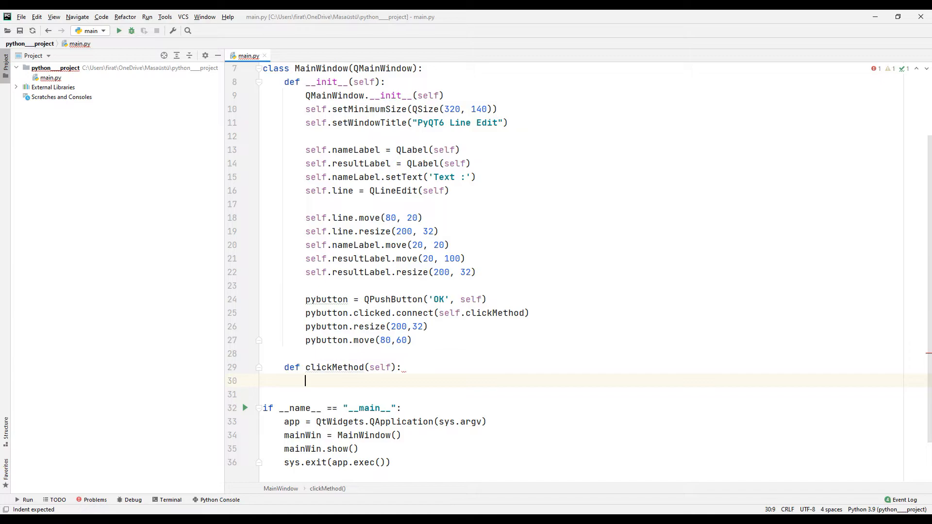
text(item)
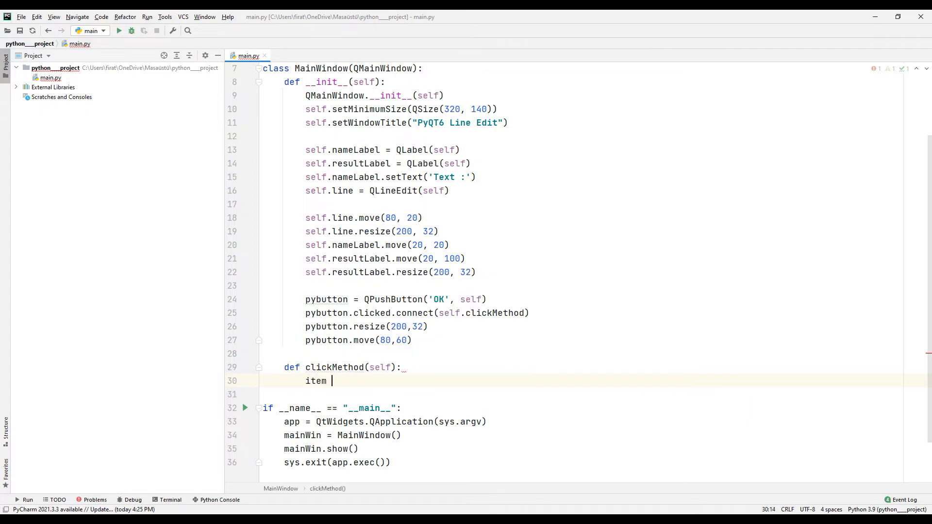
text(= self.line.tex)
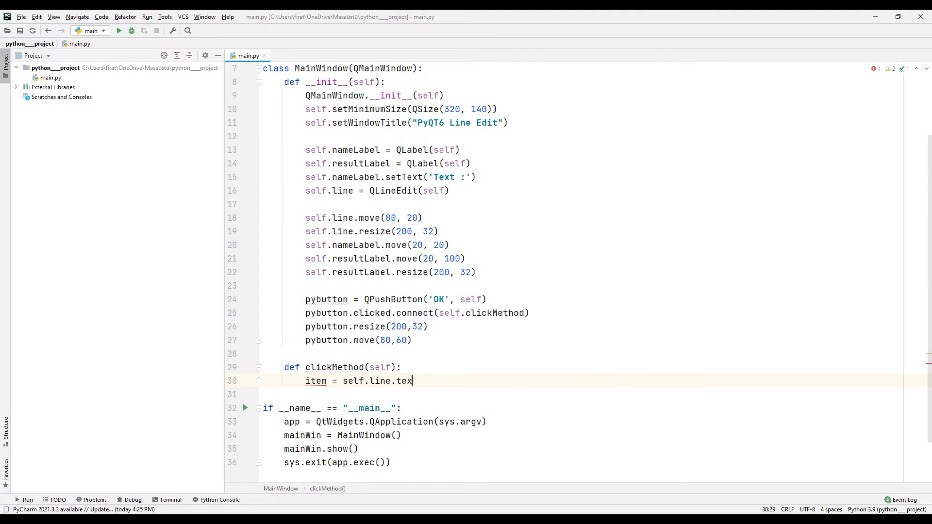
text(t())
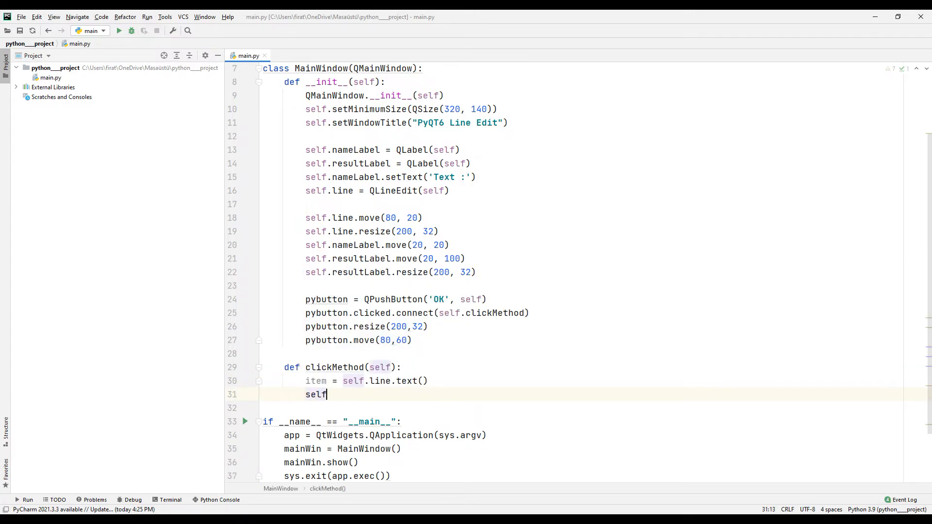
Set resultLabel's text to str(item) inside clickMethod.
text(.resultLabel.setText(str)
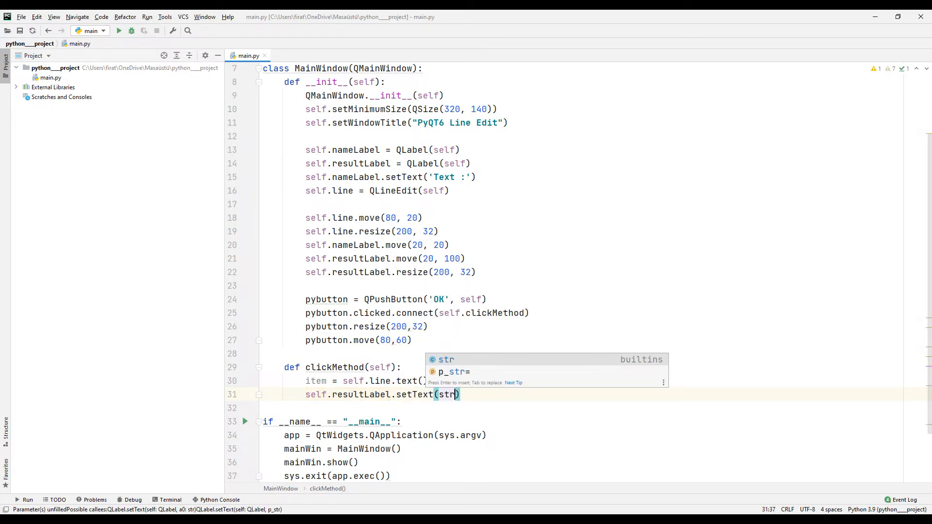
text(item)
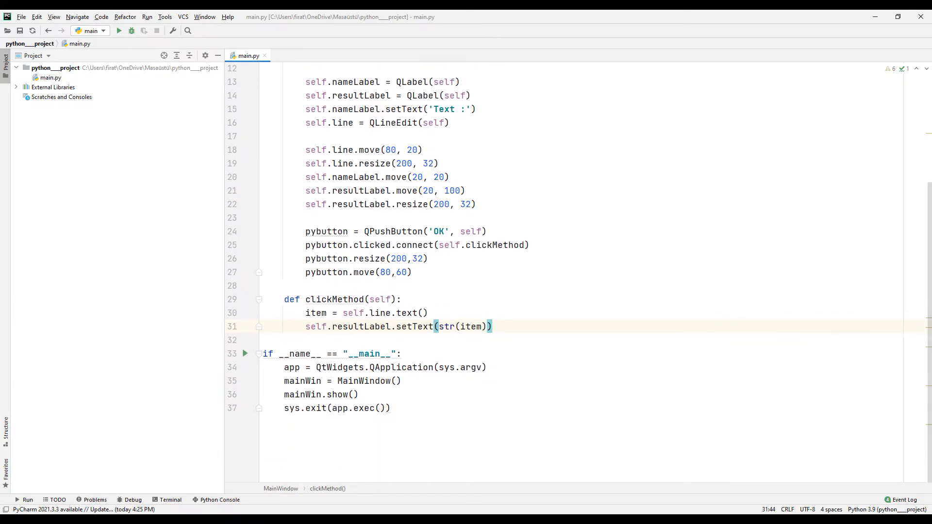
scroll(up, 3)
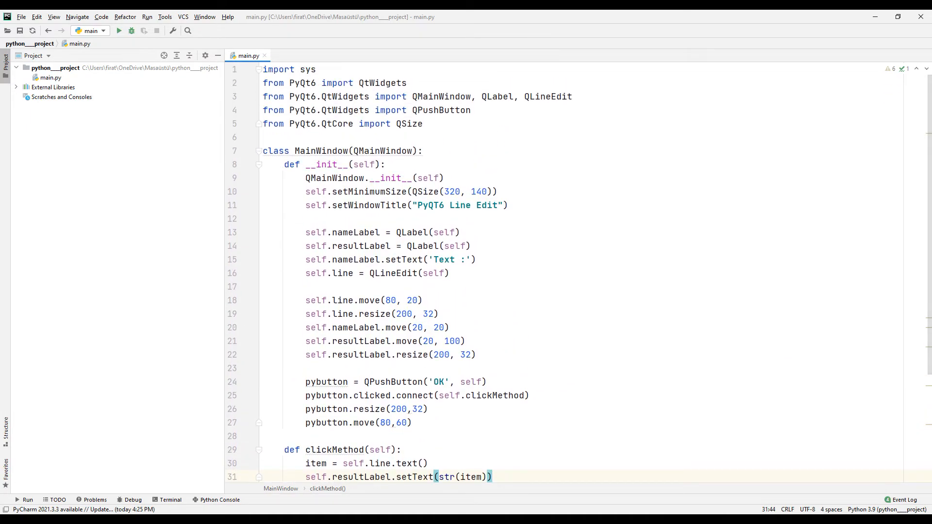
Run 'main', enter 'Turtle Code Youtube' and confirm OK shows it in the result label.
right_click(248, 55)
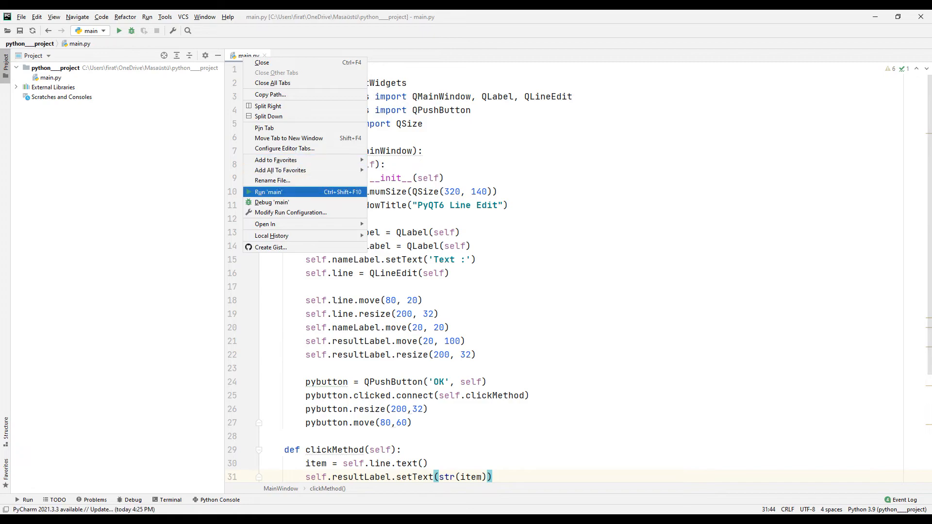
click(267, 191)
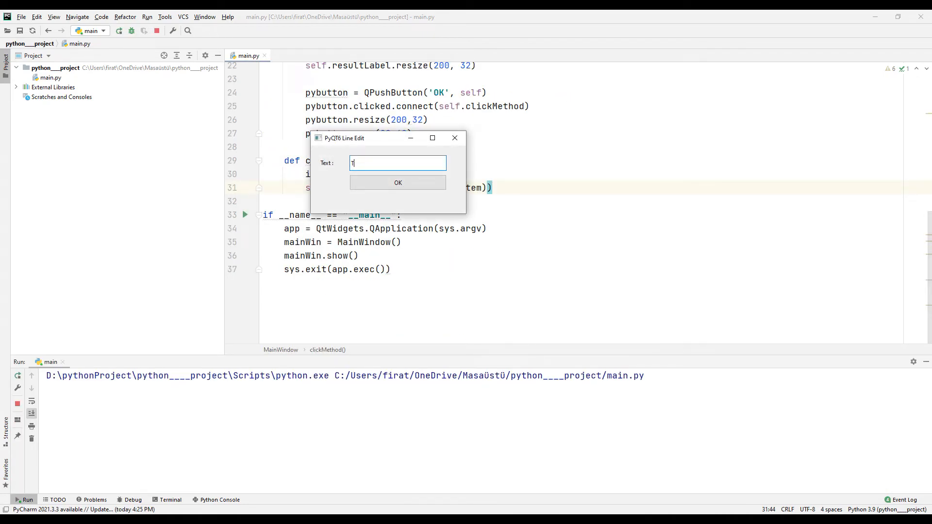
text(urtle Code)
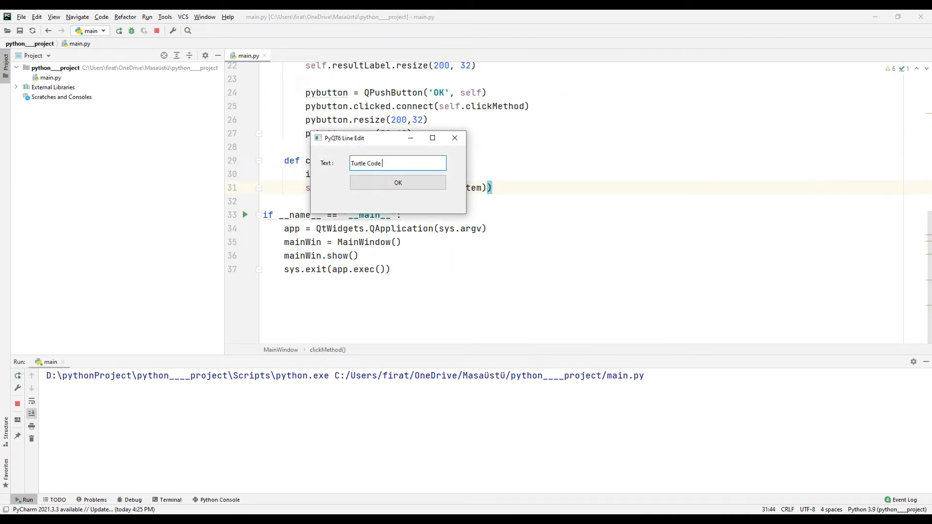
text(Youtube)
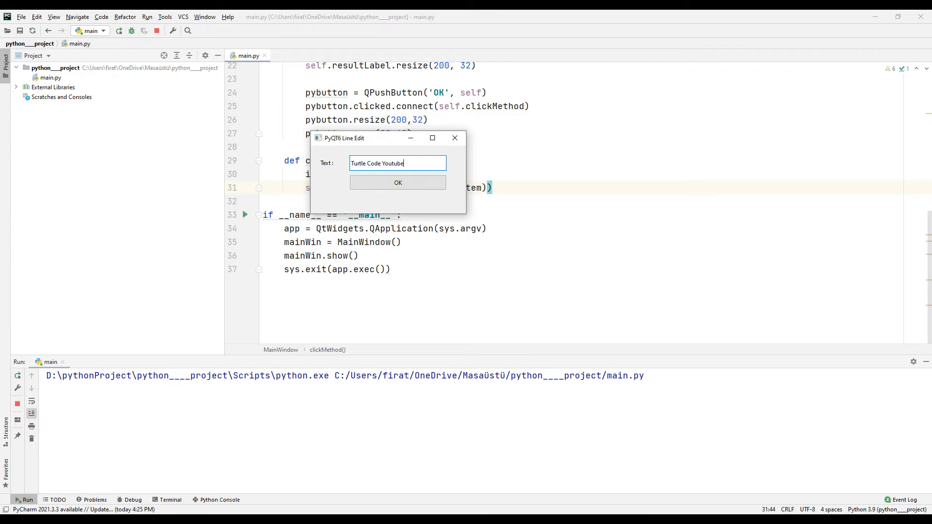
click(398, 183)
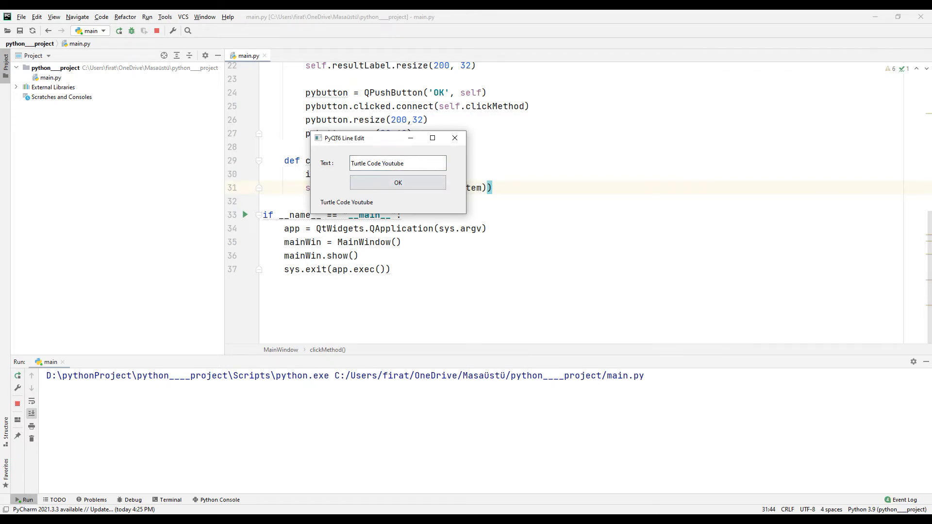
Replace the text with 'Welcome to Turtle Code' and show it via OK.
double_click(357, 163)
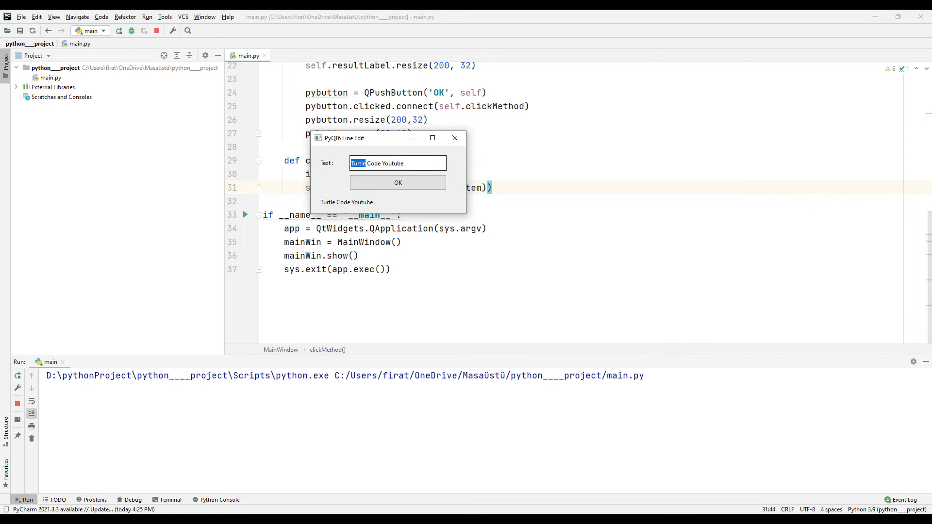
text(W)
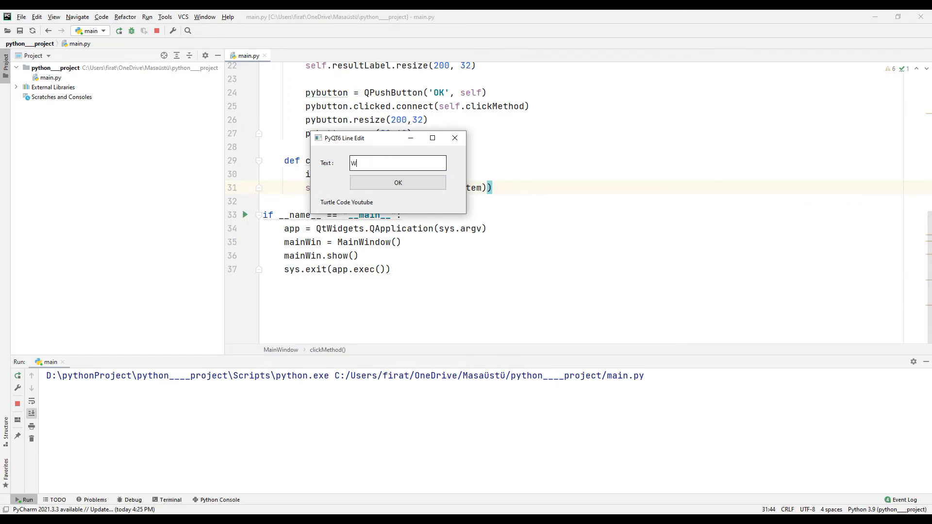
text(elcome to T)
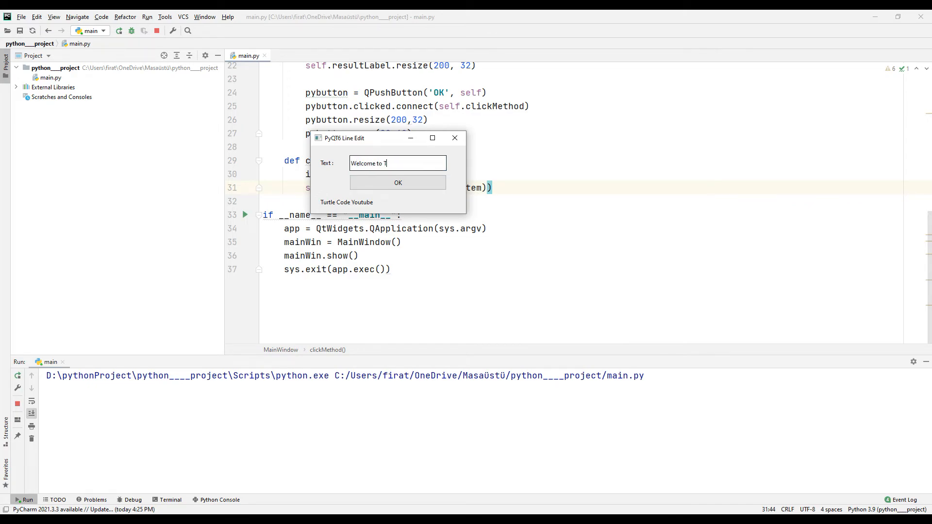
text(urtle Code)
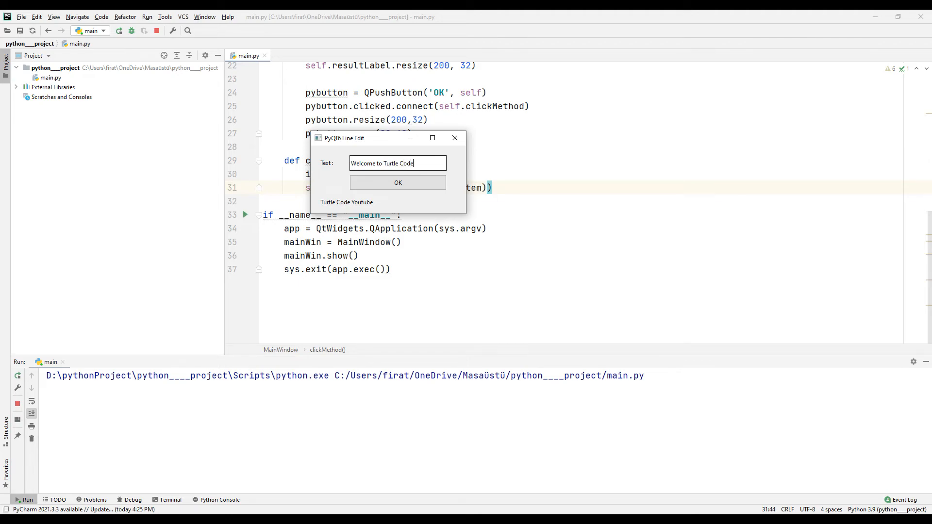
click(398, 183)
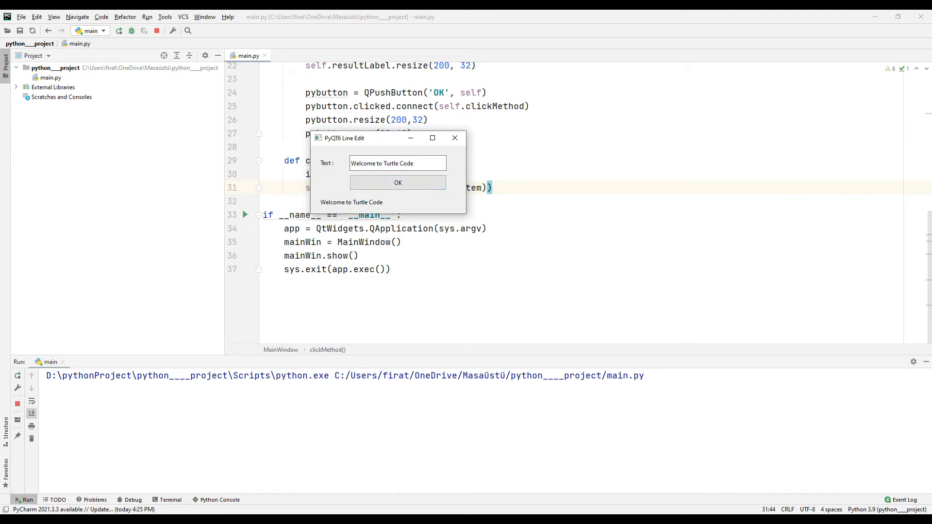